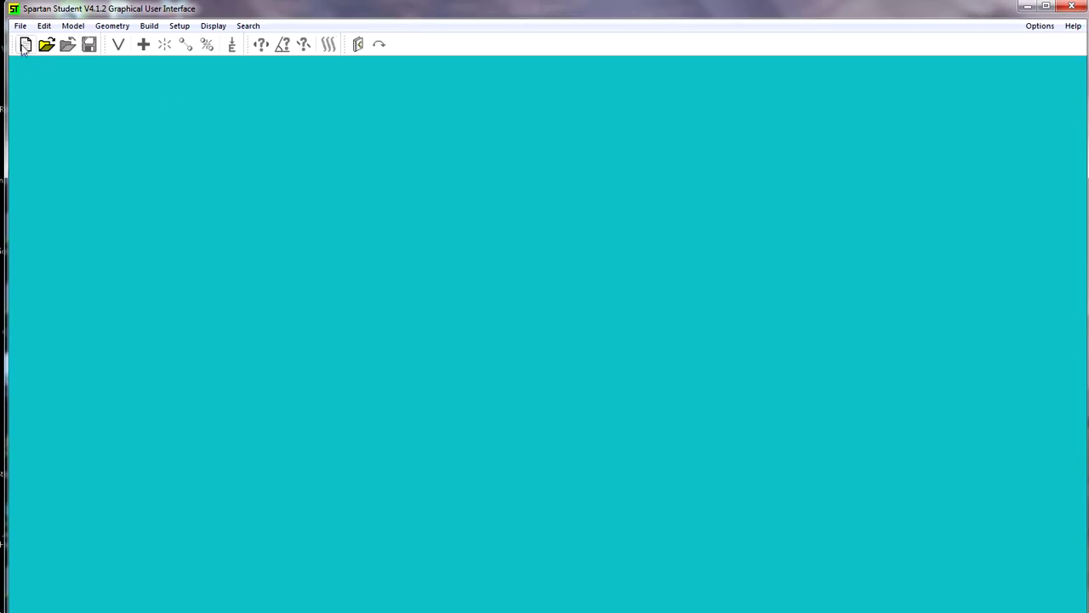
# Step: Start a new molecule via File > New to build methane (CH4)
pyautogui.click(25, 44)
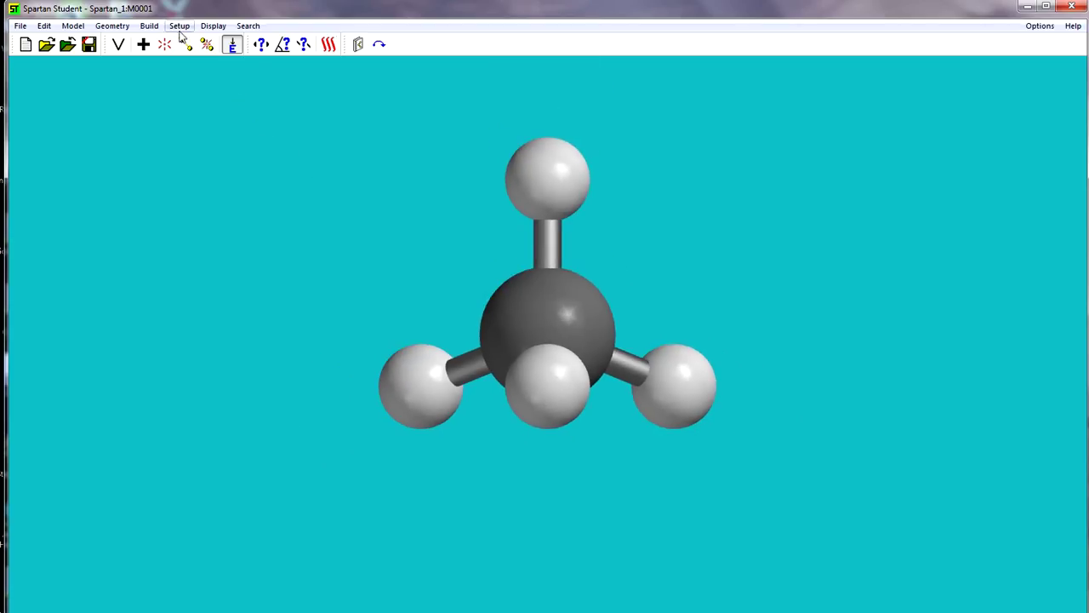
# Step: Choose B3LYP/6-31G* equilibrium geometry with infrared spectra requested in the Calculations dialog
pyautogui.click(179, 25)
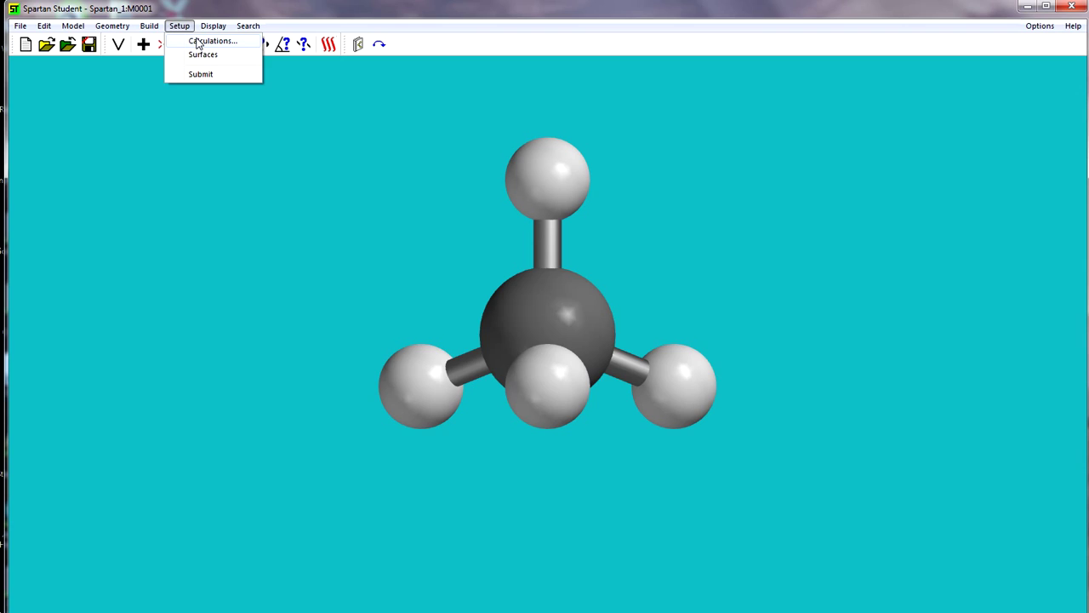
pyautogui.click(212, 41)
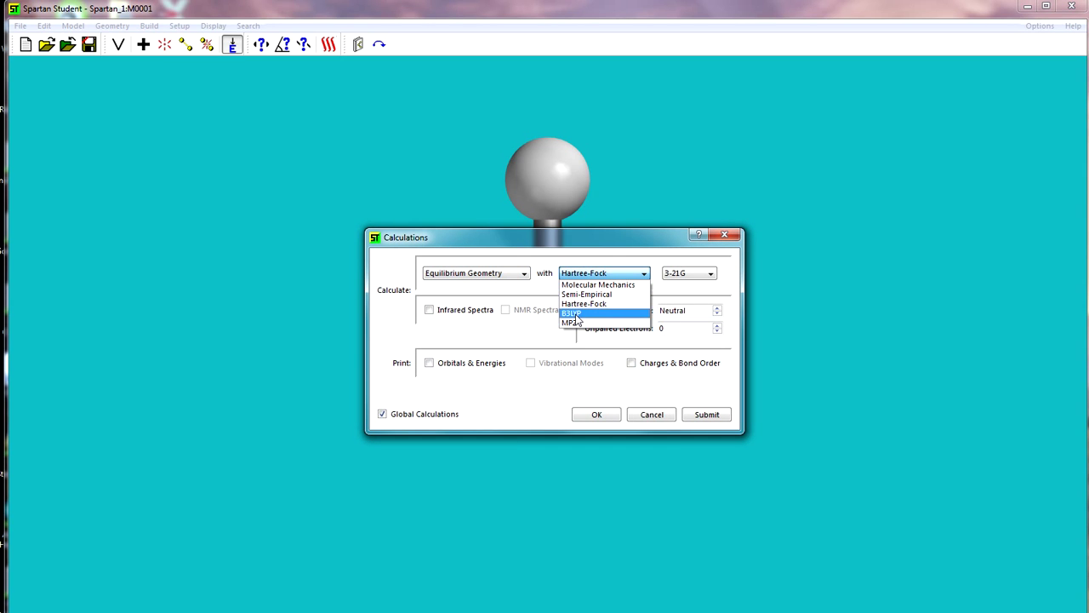
pyautogui.click(572, 313)
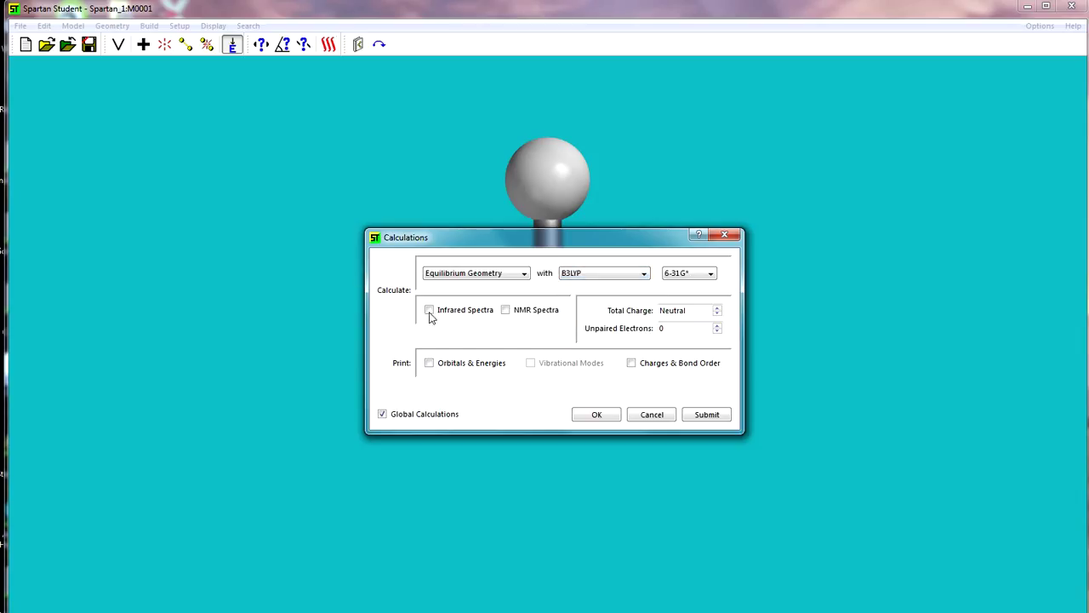
pyautogui.click(429, 309)
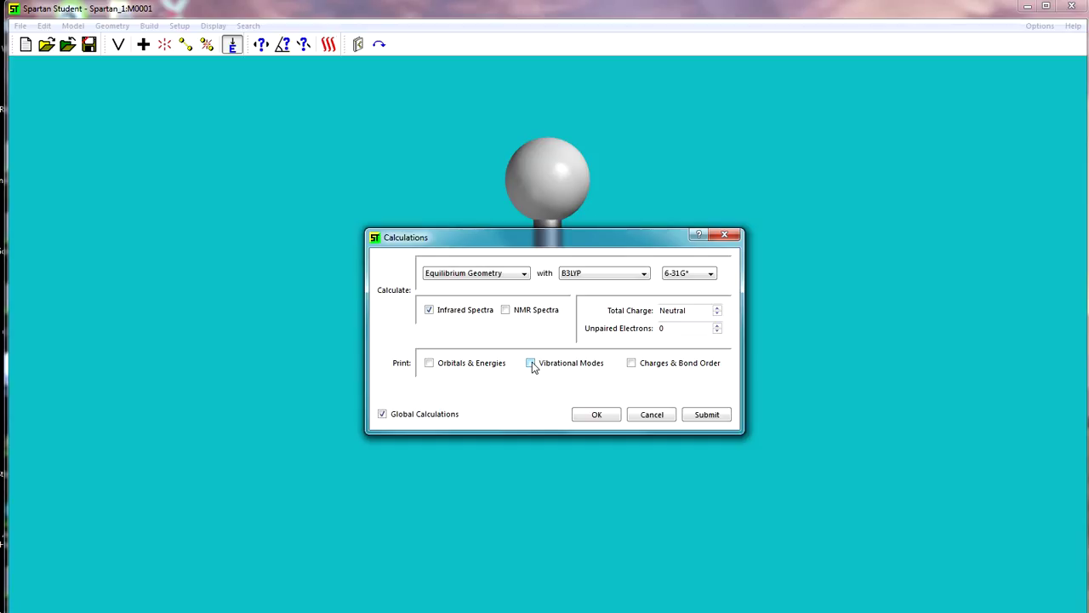
# Step: Add vibrational modes and charges & bond orders to the printout and submit the job
pyautogui.click(531, 362)
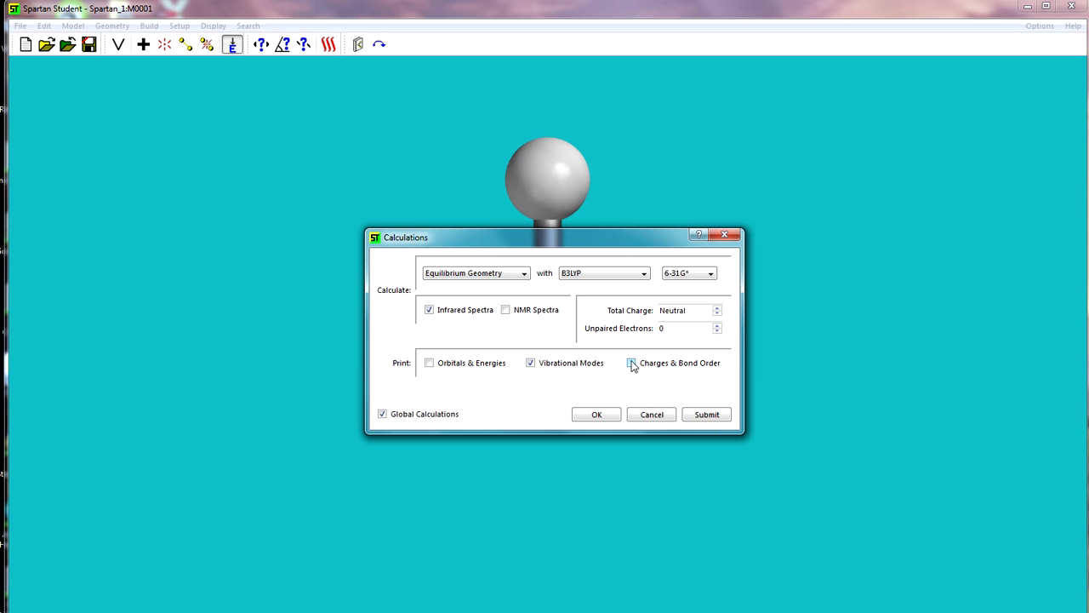
pyautogui.click(631, 363)
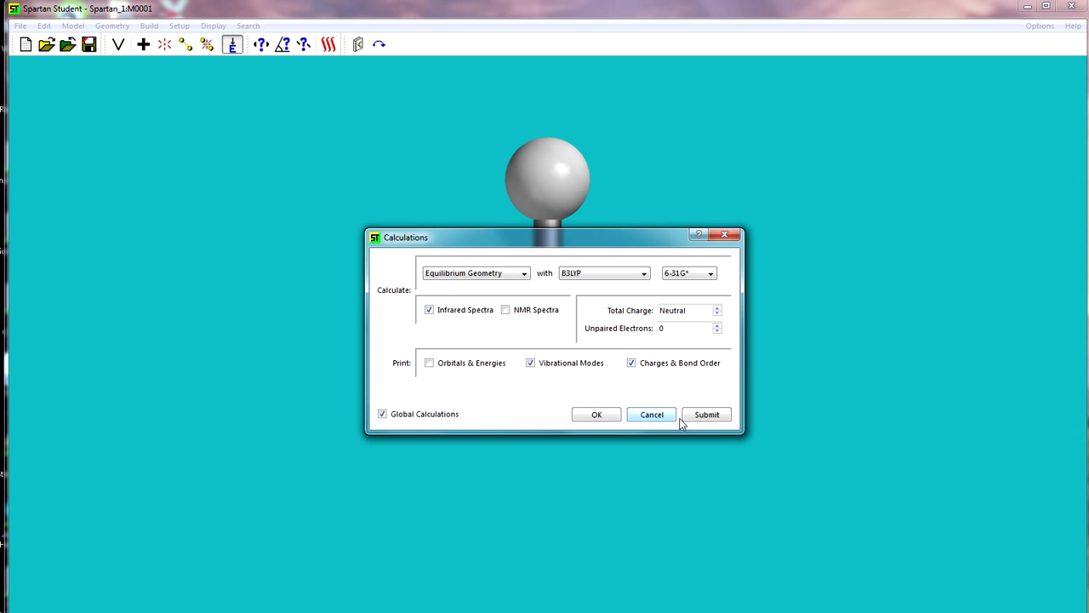
pyautogui.click(706, 414)
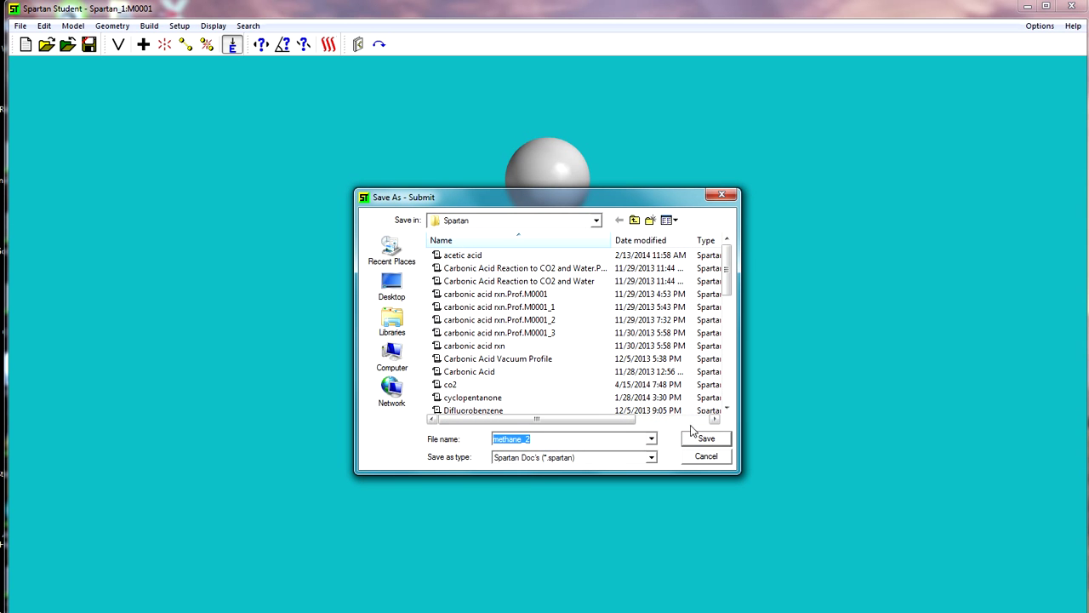
# Step: Save the job as methane_2 and acknowledge the start and completion notices
pyautogui.click(704, 438)
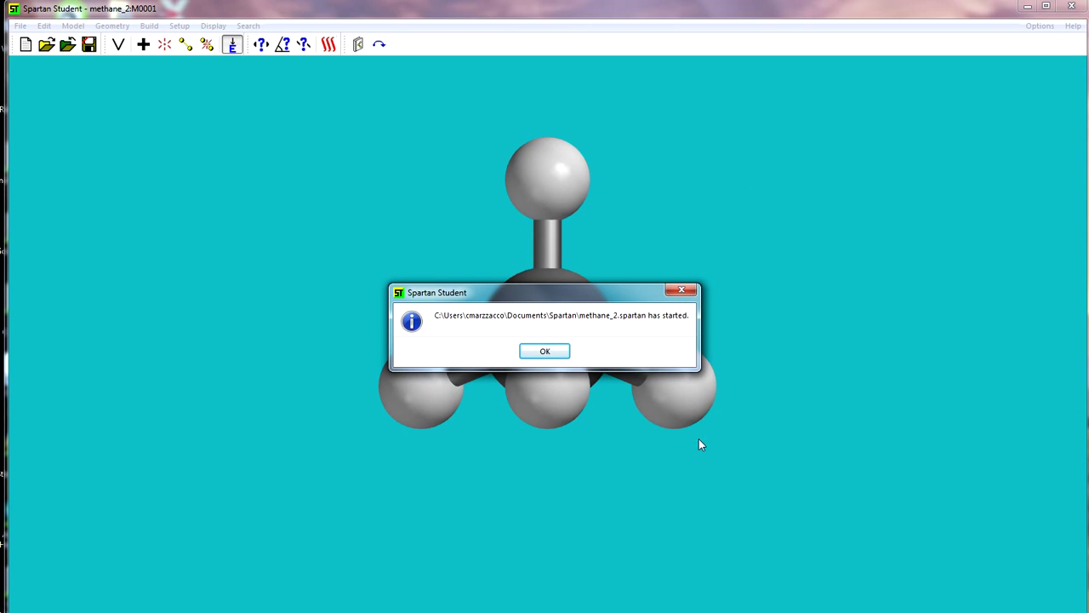
pyautogui.click(545, 350)
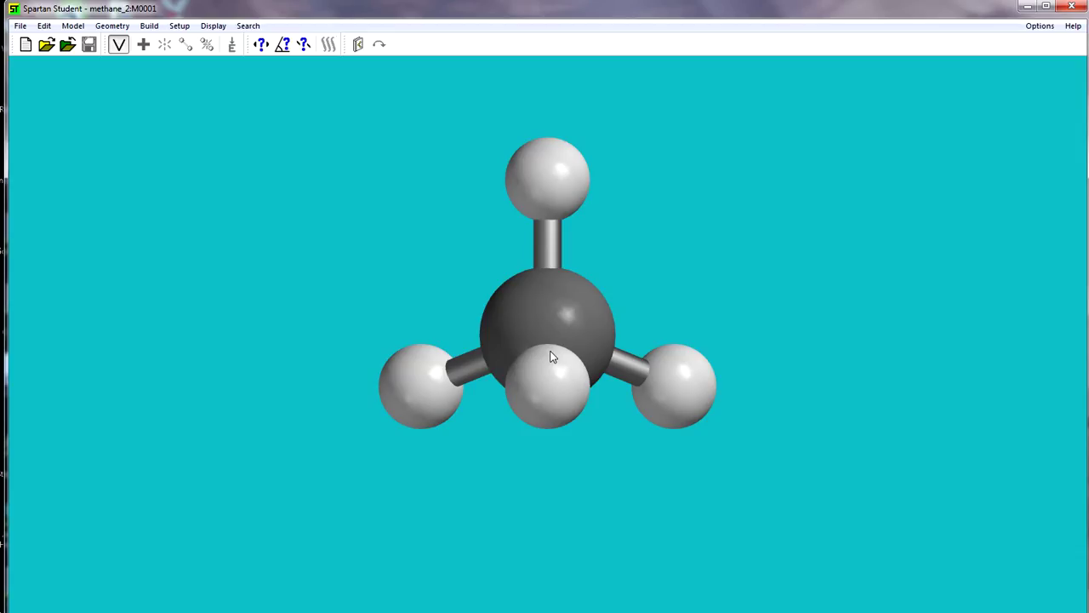
pyautogui.moveTo(358, 285)
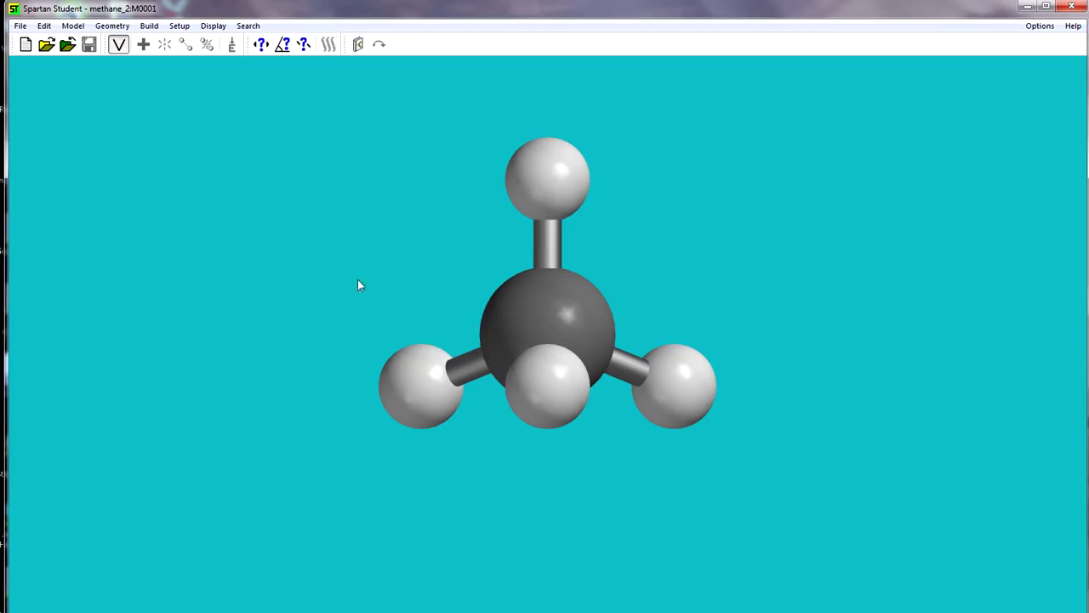
pyautogui.moveTo(179, 25)
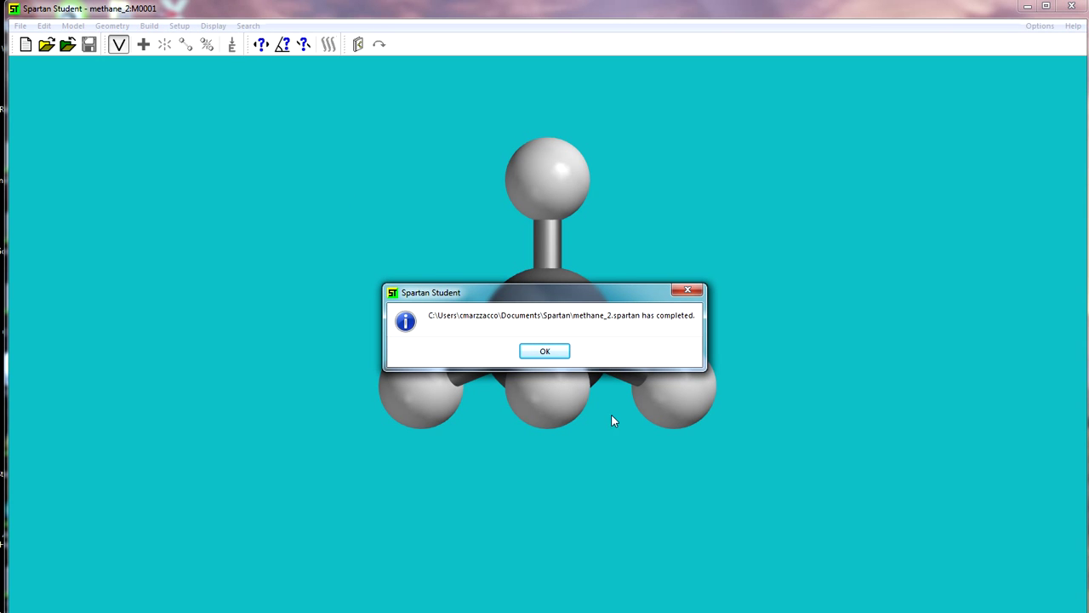
pyautogui.click(545, 350)
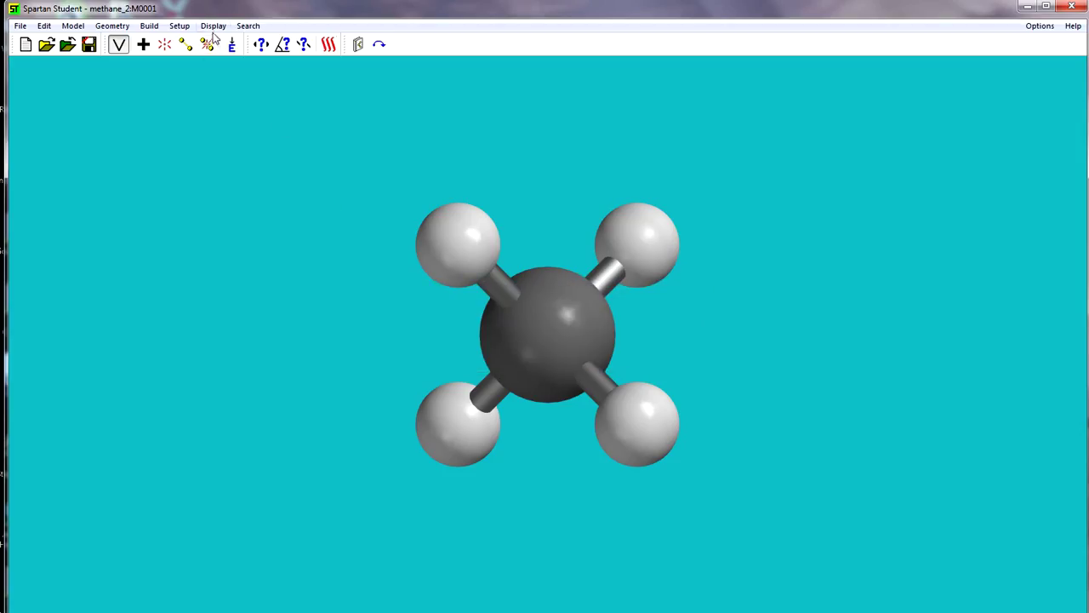
pyautogui.click(214, 25)
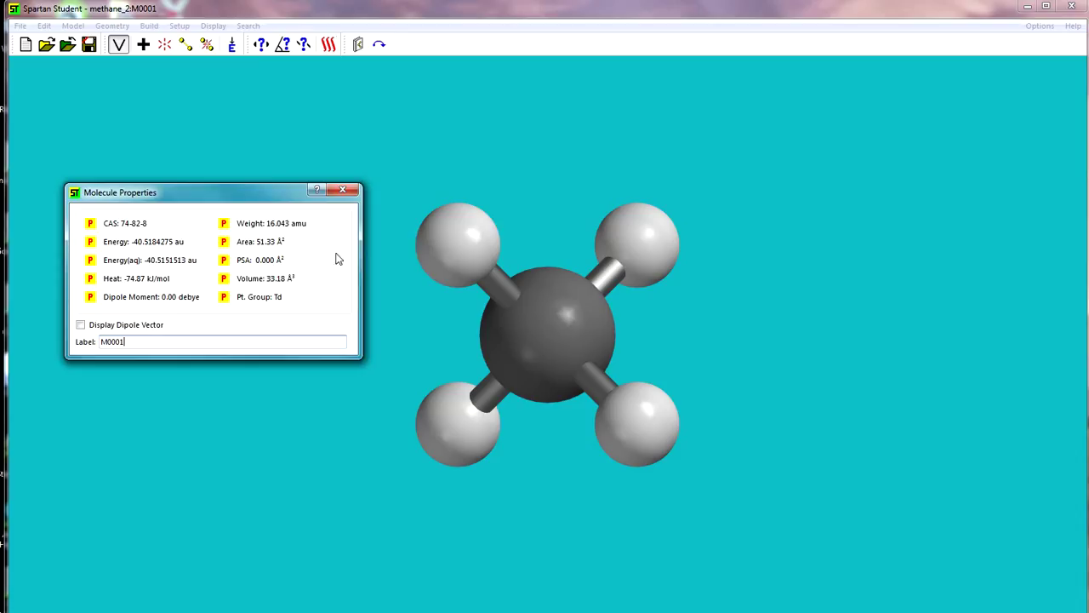
pyautogui.click(457, 245)
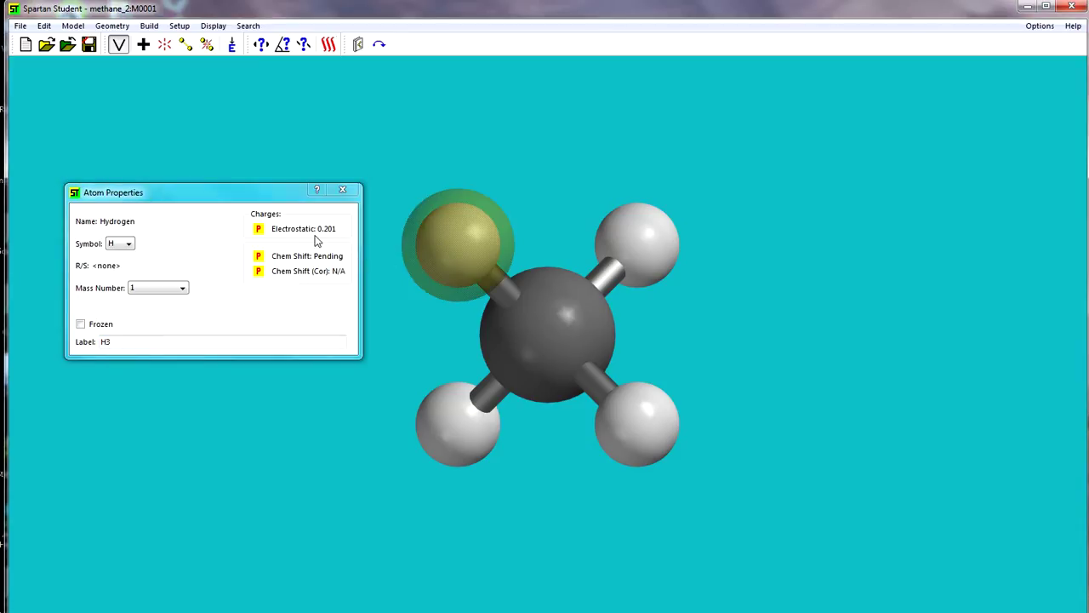
pyautogui.moveTo(344, 241)
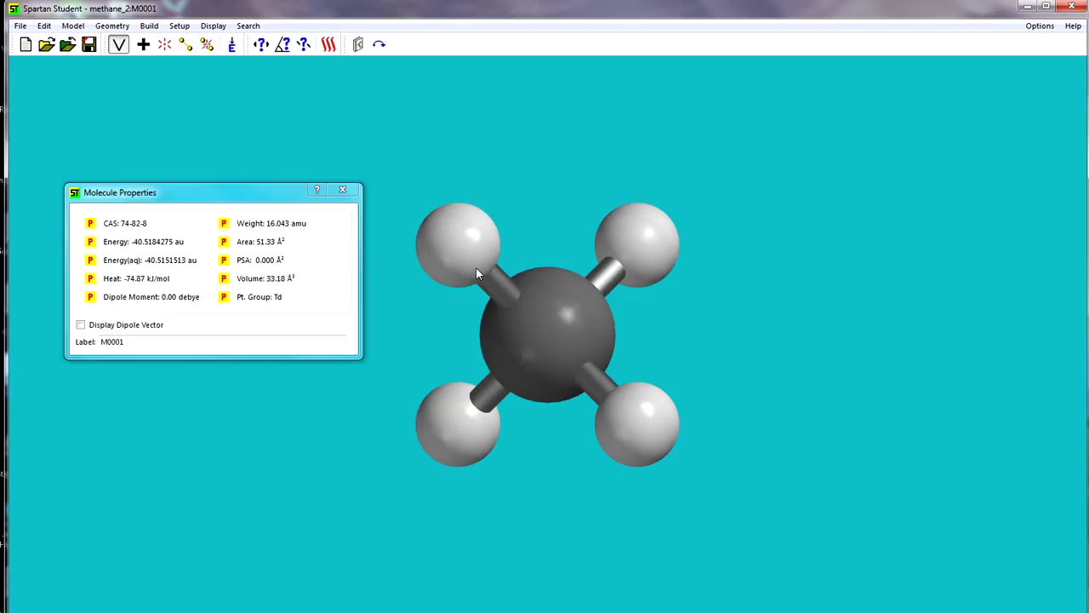
pyautogui.click(545, 332)
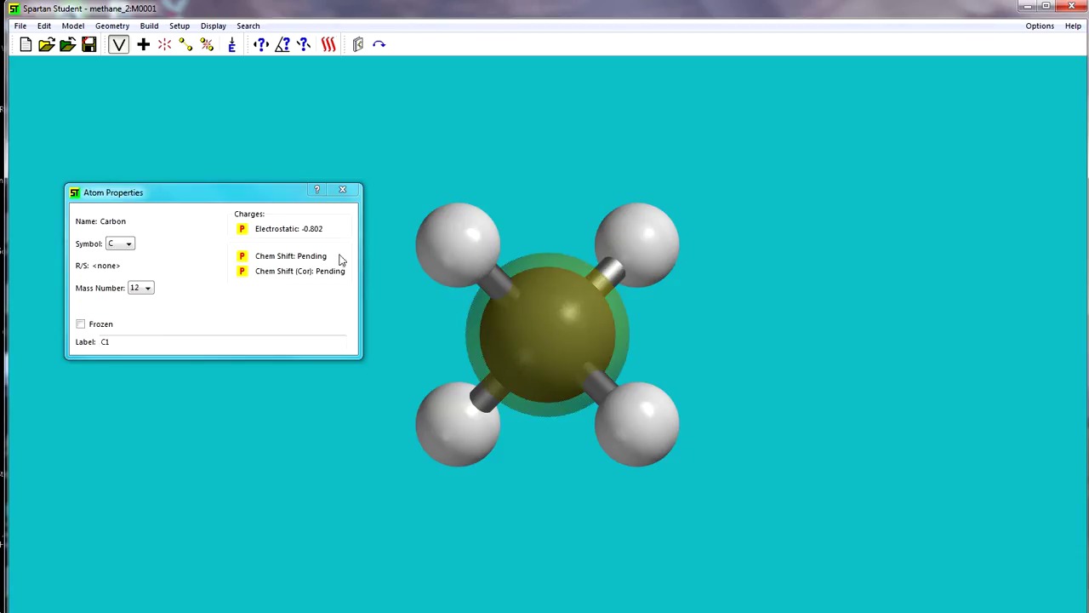
pyautogui.moveTo(610, 321)
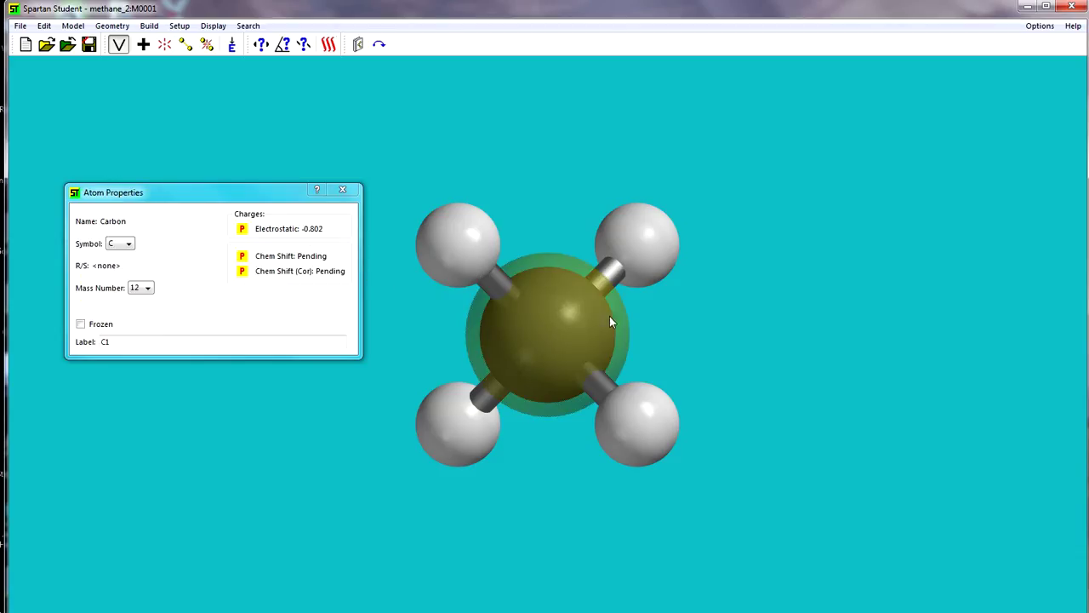
pyautogui.click(560, 351)
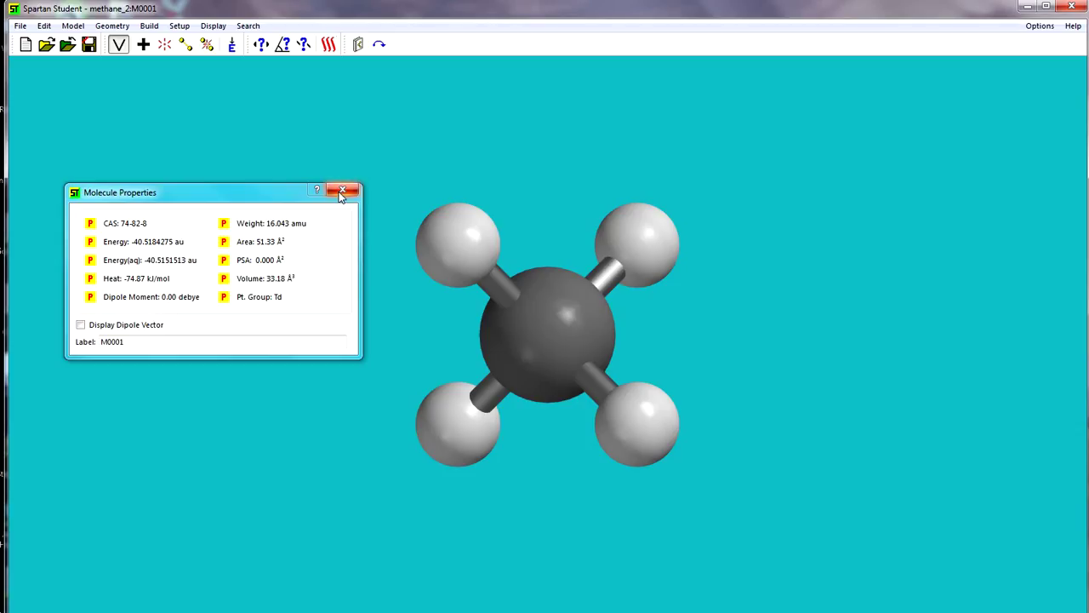
pyautogui.moveTo(344, 190)
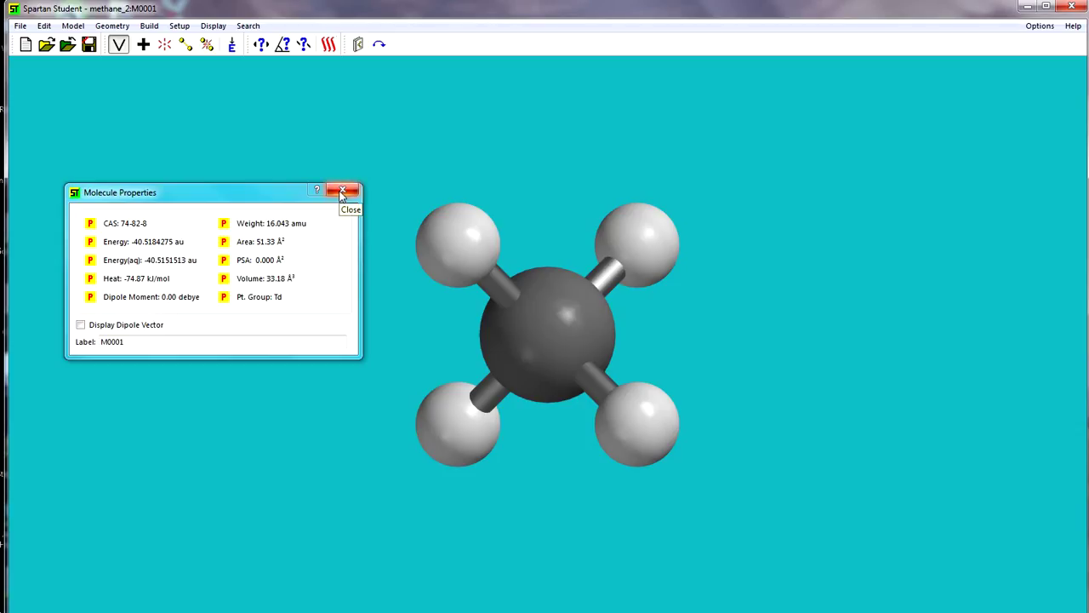
pyautogui.click(342, 190)
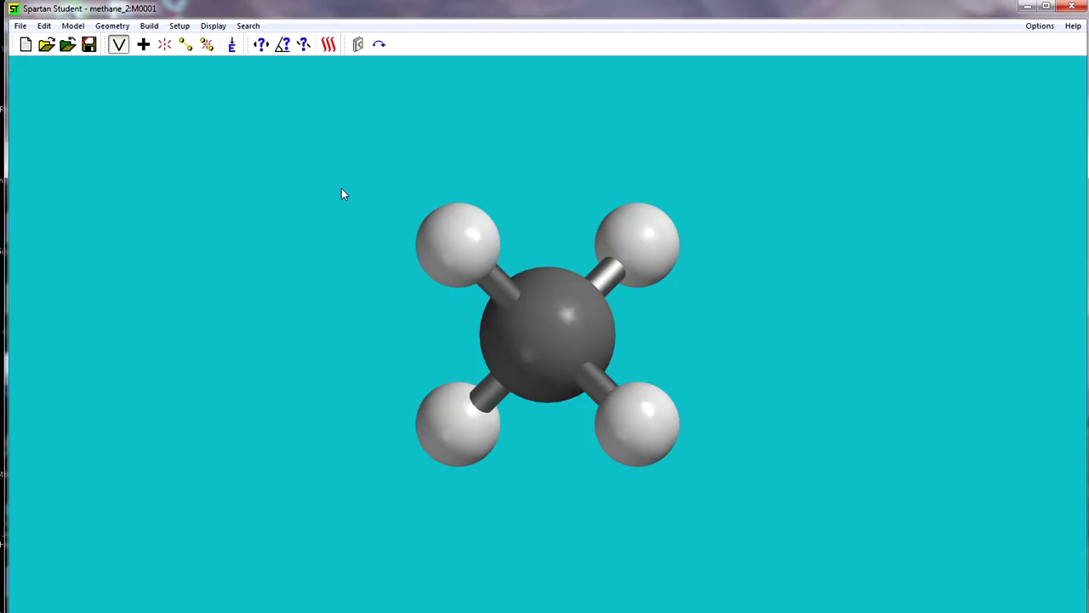
pyautogui.moveTo(272, 160)
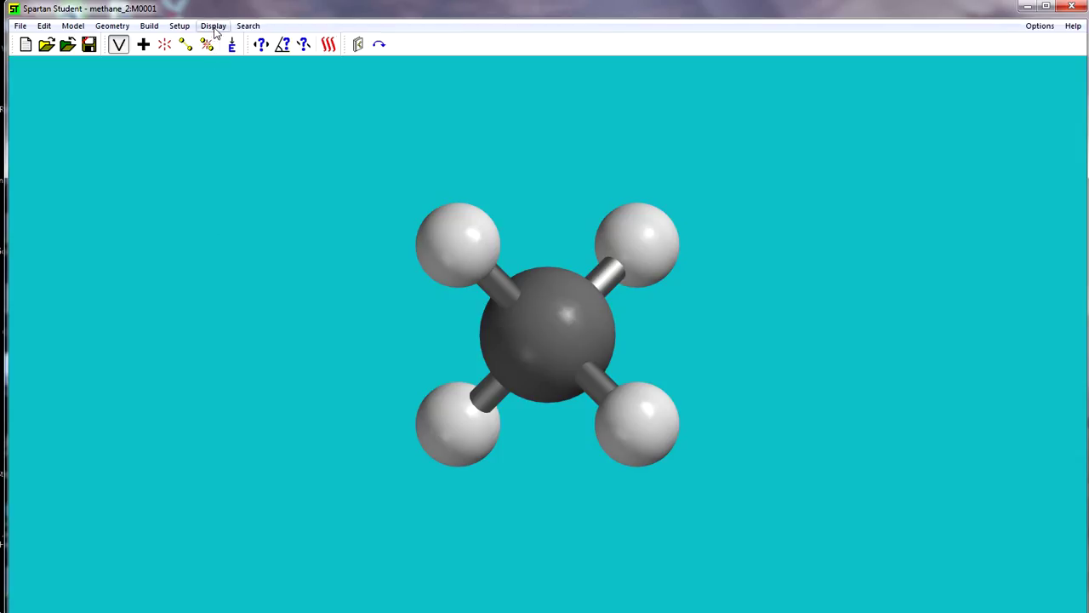
# Step: Display the calculated IR frequency list and move the spectra panel clear of methane
pyautogui.click(213, 25)
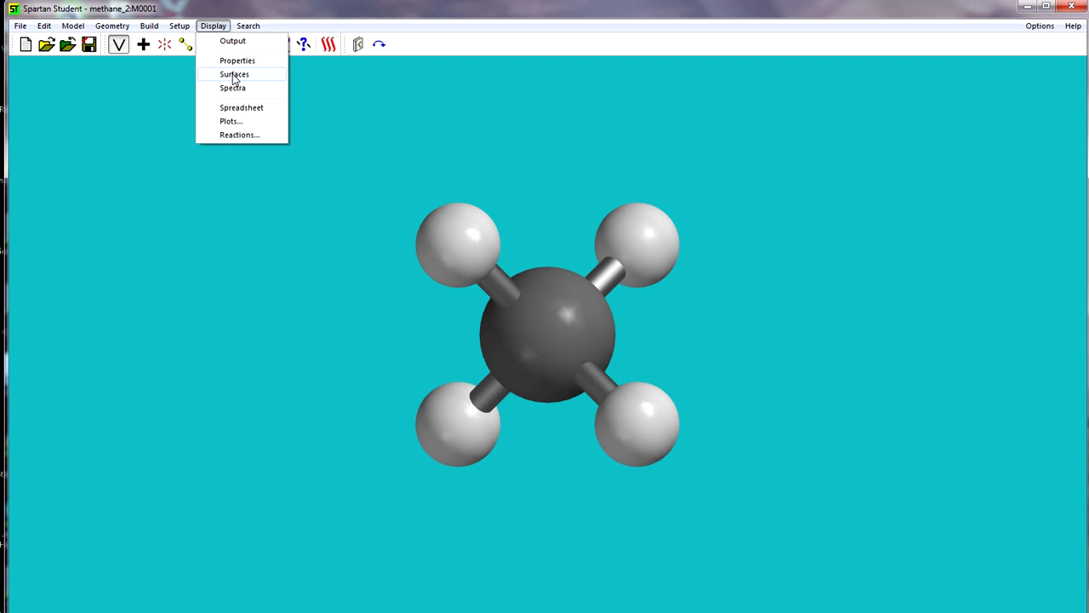
pyautogui.click(233, 88)
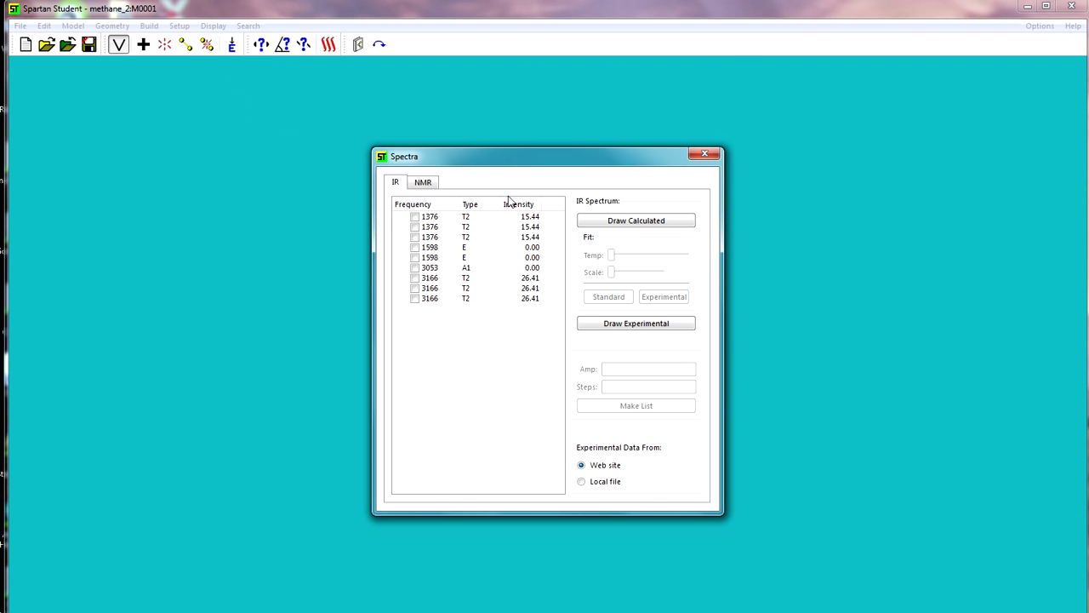
pyautogui.moveTo(544, 156); pyautogui.dragTo(290, 143)
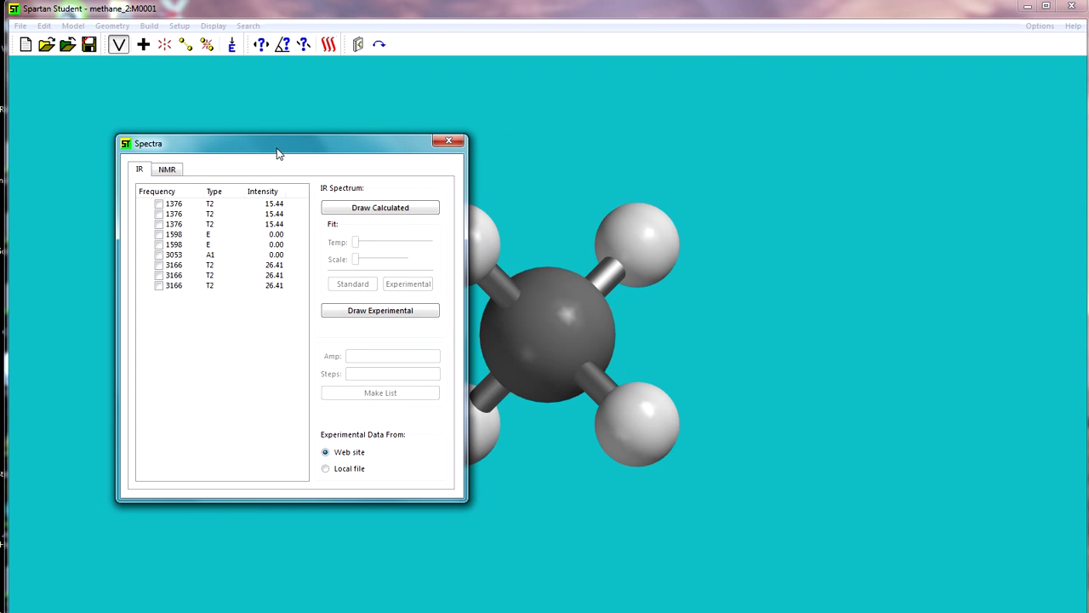
pyautogui.moveTo(174, 292)
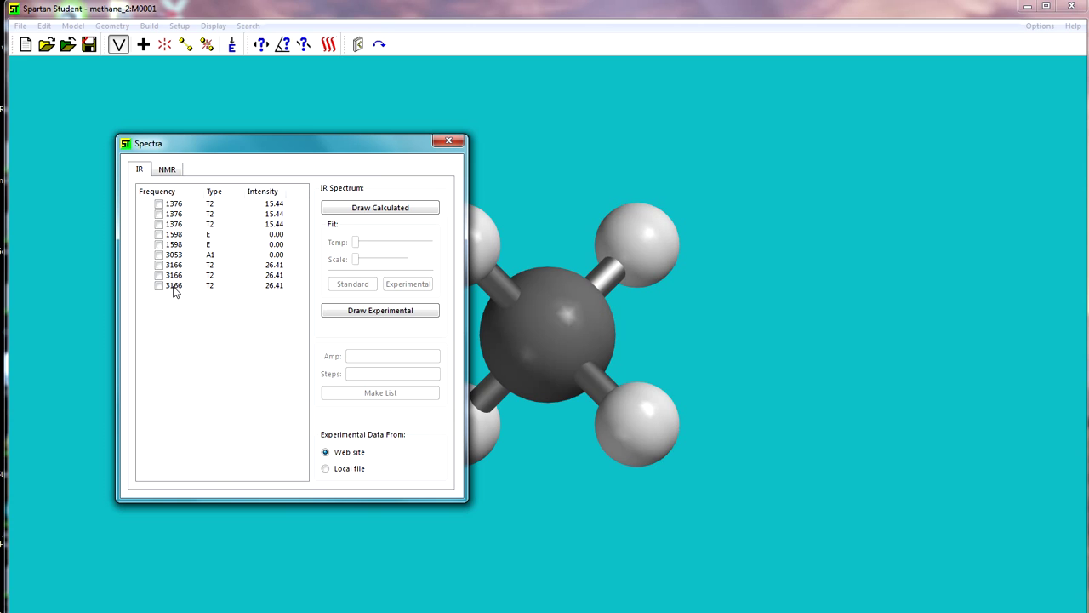
pyautogui.moveTo(285, 215)
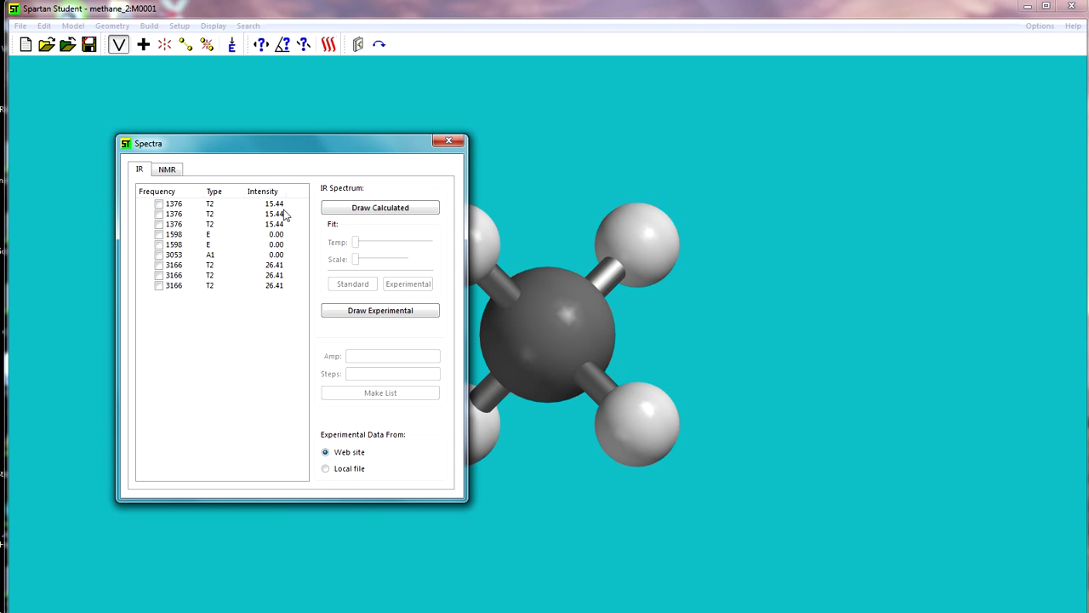
pyautogui.moveTo(293, 288)
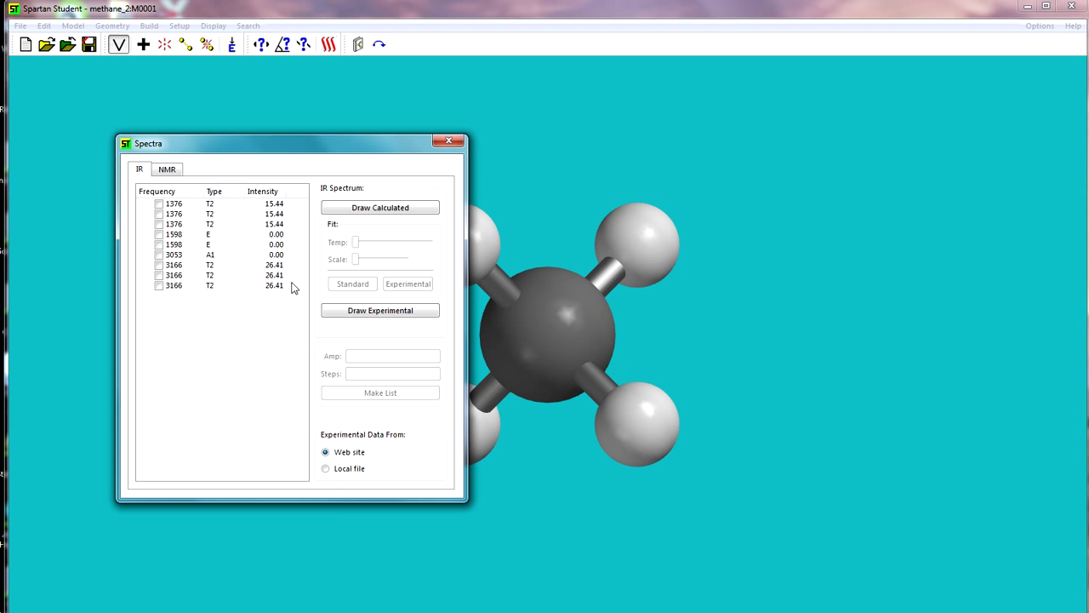
pyautogui.moveTo(289, 143); pyautogui.dragTo(238, 139)
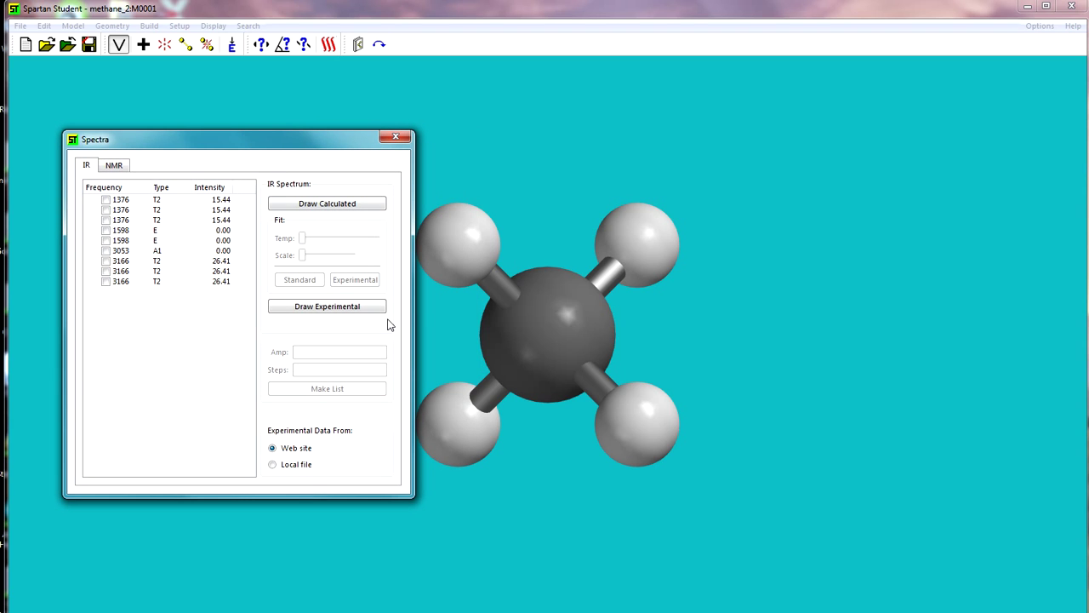
pyautogui.moveTo(581, 365)
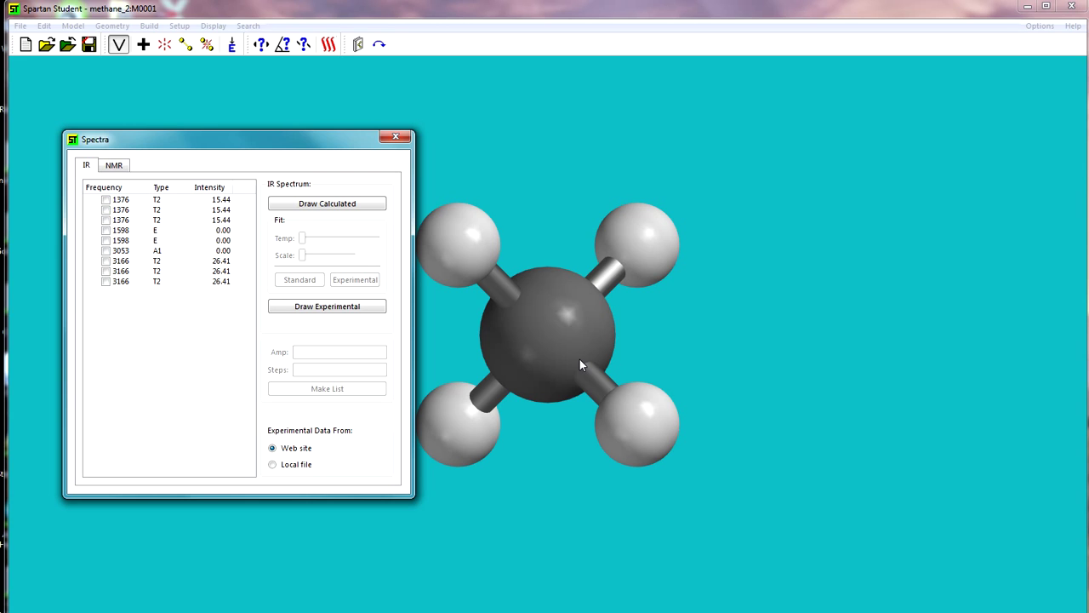
pyautogui.moveTo(80, 297)
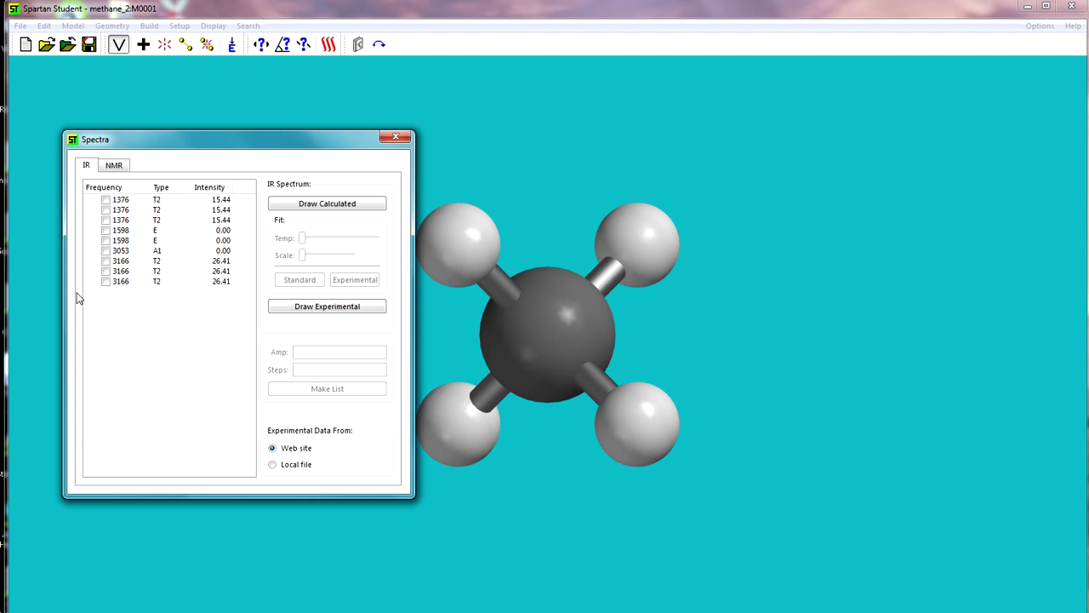
pyautogui.moveTo(117, 261)
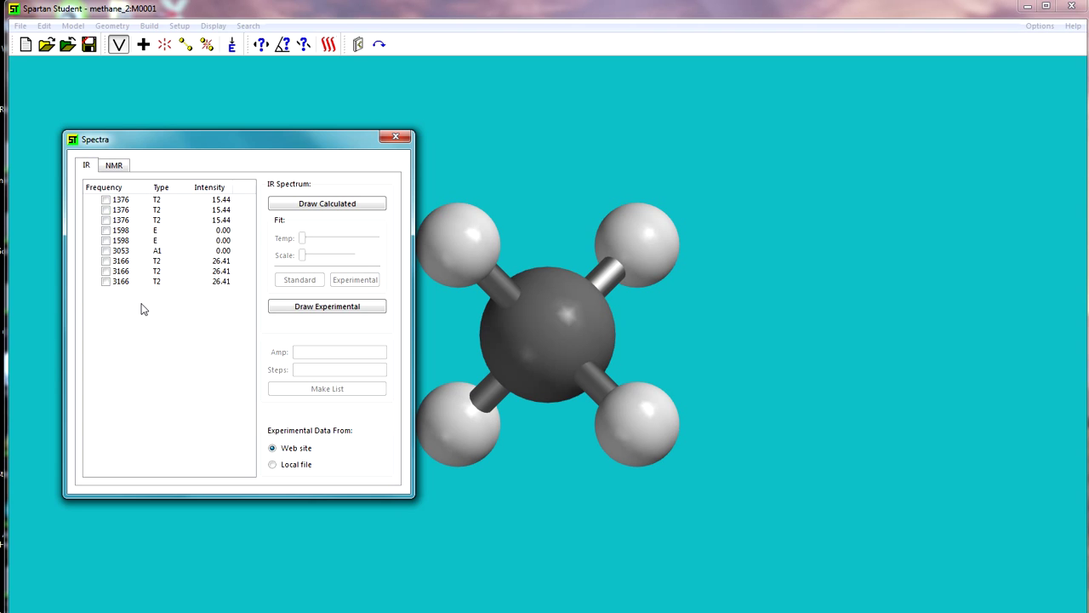
pyautogui.moveTo(125, 302)
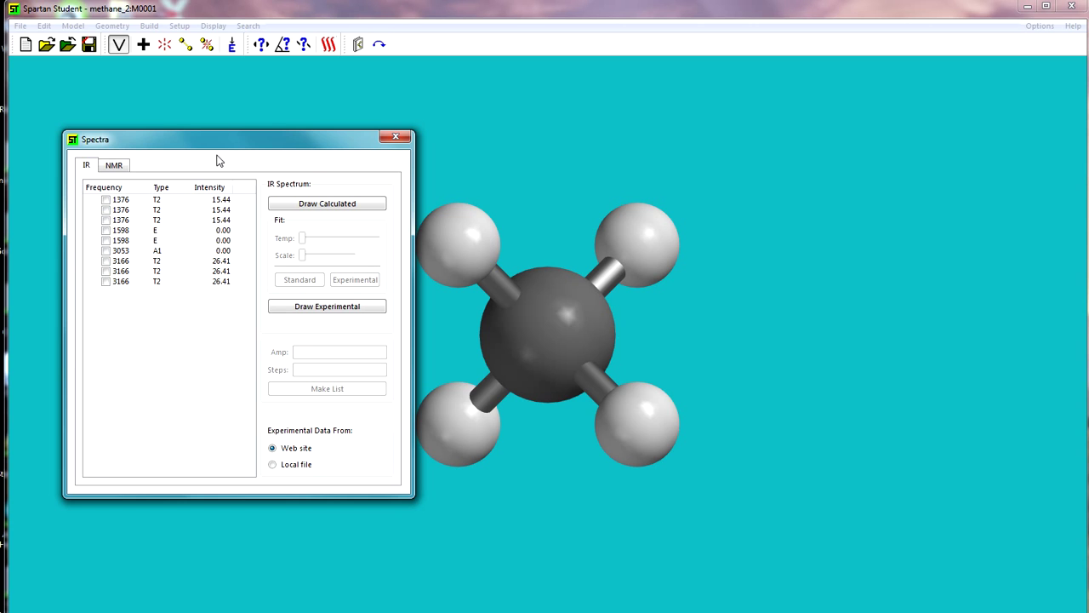
pyautogui.moveTo(219, 139); pyautogui.dragTo(171, 143)
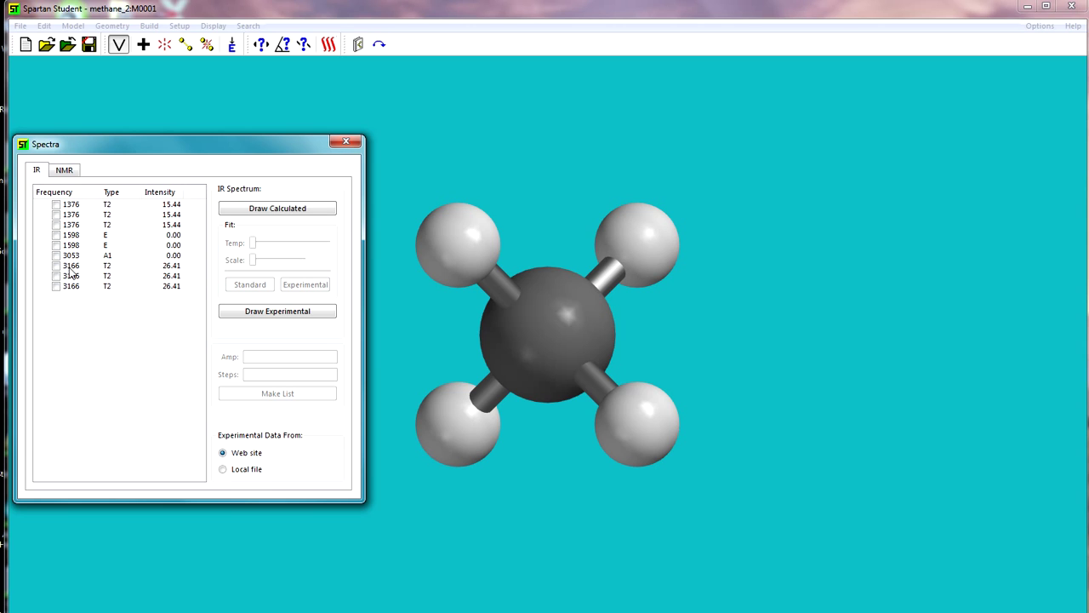
pyautogui.moveTo(109, 294)
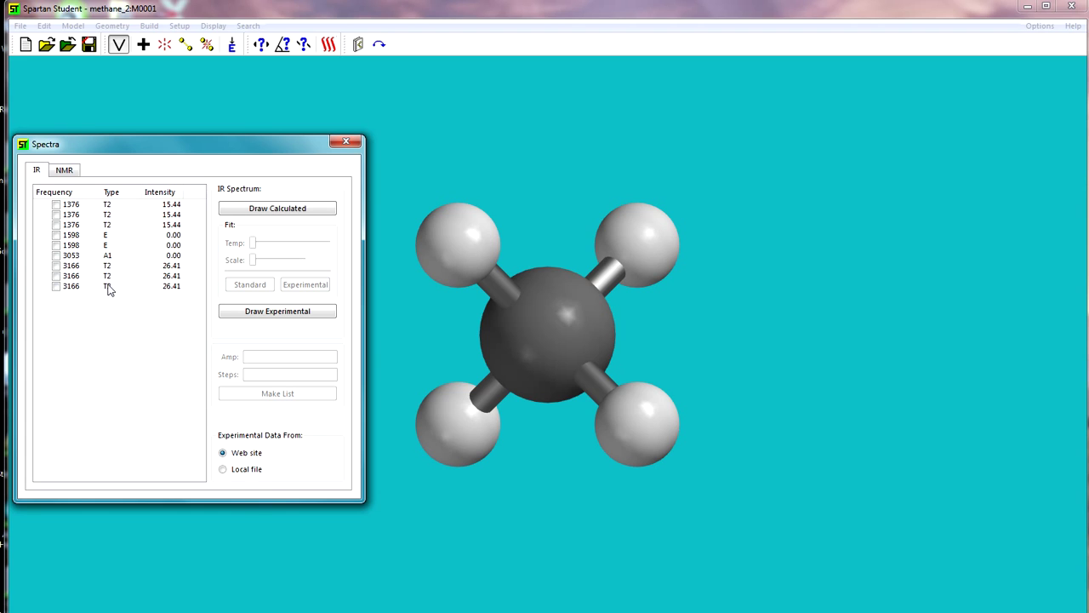
pyautogui.moveTo(47, 300)
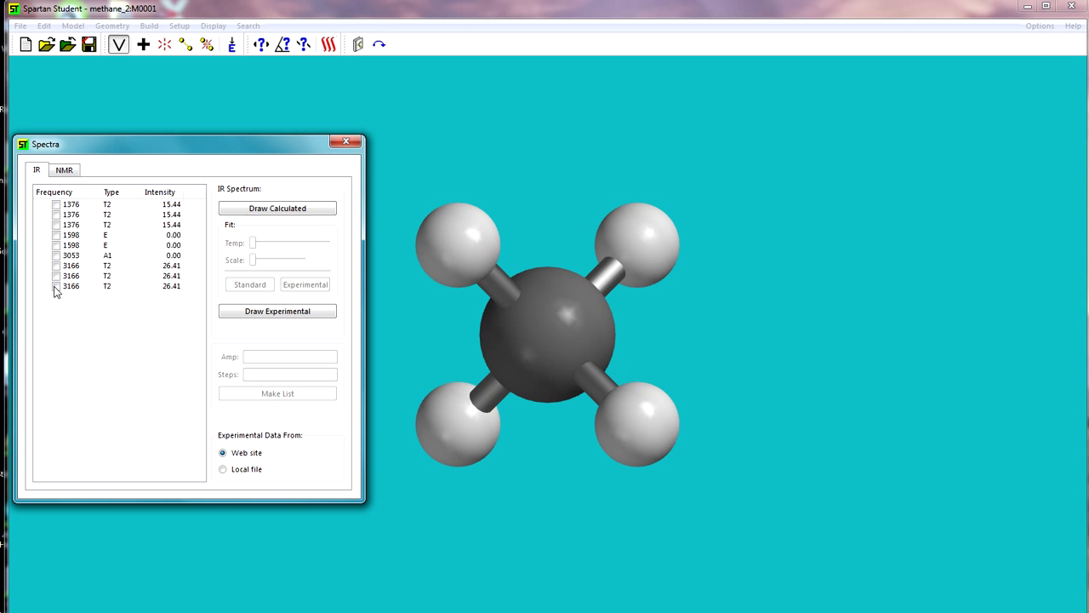
# Step: Animate the 3166 vibration briefly, then stop it
pyautogui.click(56, 285)
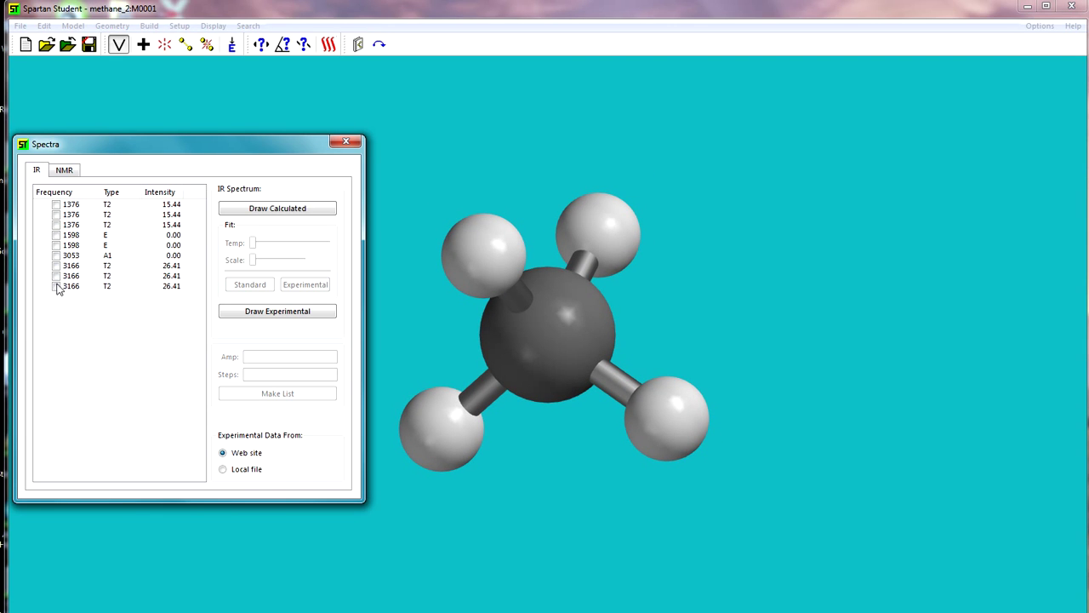
pyautogui.moveTo(59, 288)
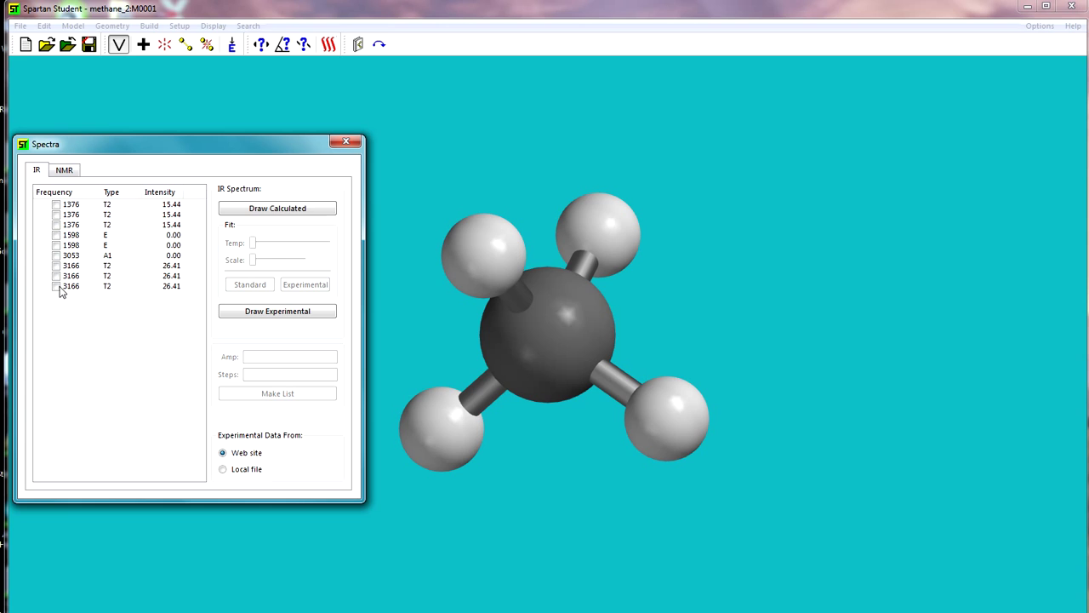
pyautogui.moveTo(64, 292)
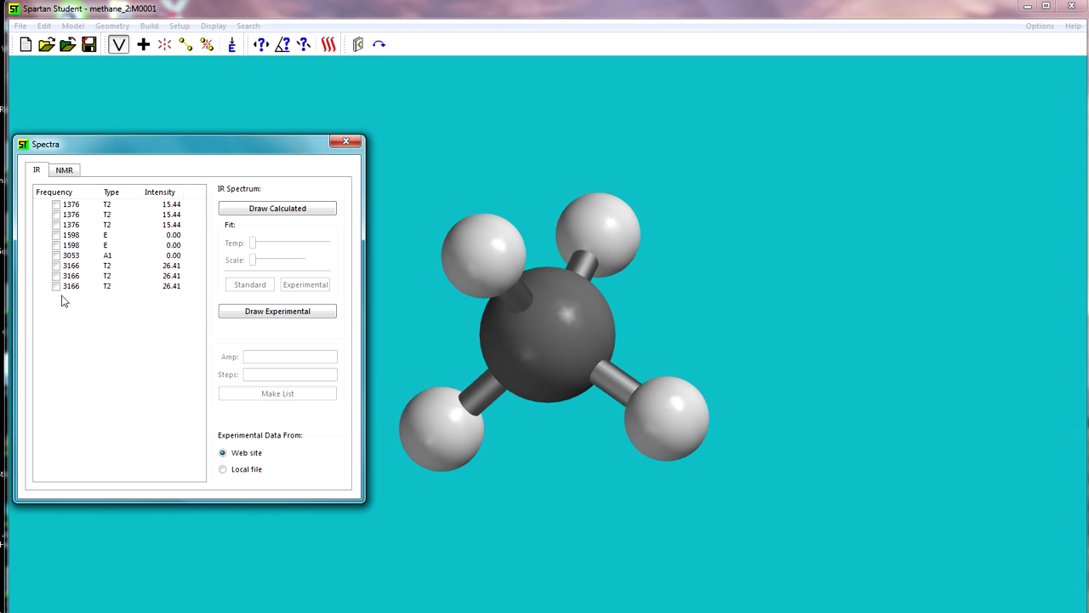
pyautogui.moveTo(63, 281)
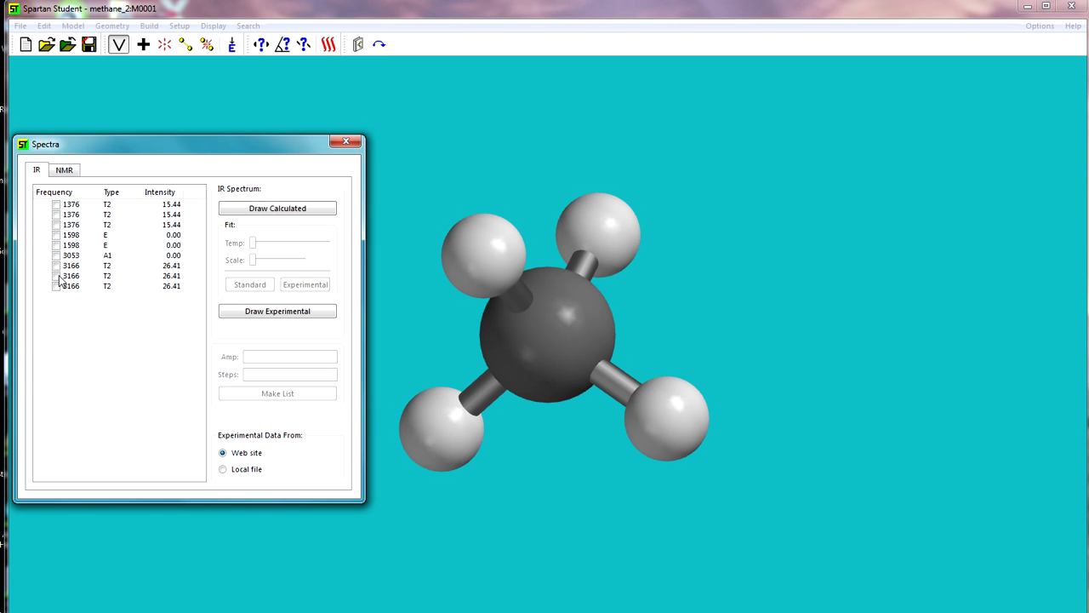
pyautogui.click(56, 276)
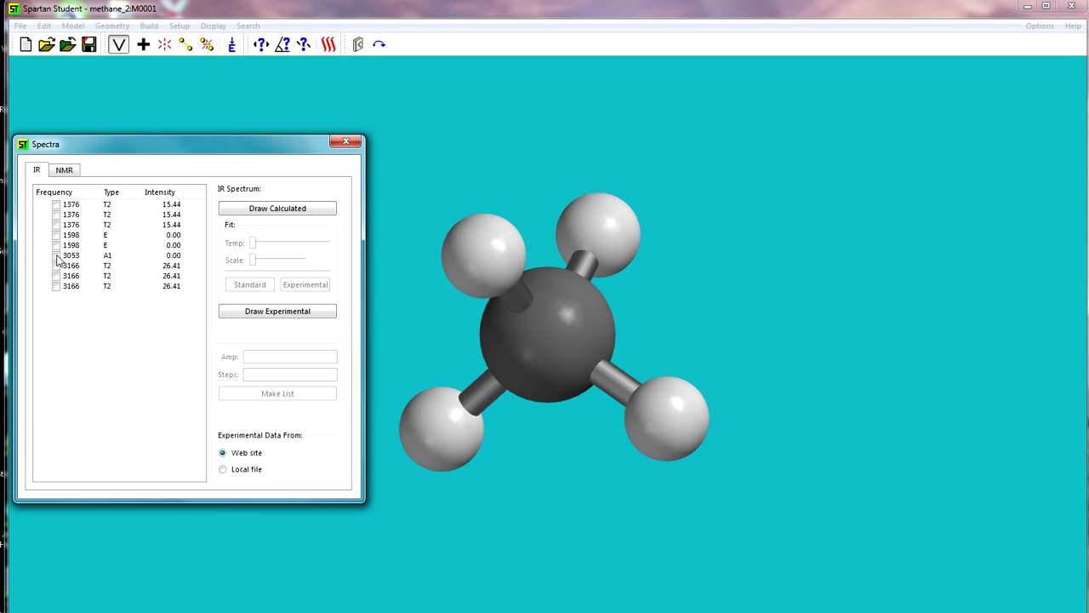
# Step: Preview the 3053, 1598 and 1376 vibrations one at a time, stopping each after viewing
pyautogui.click(56, 255)
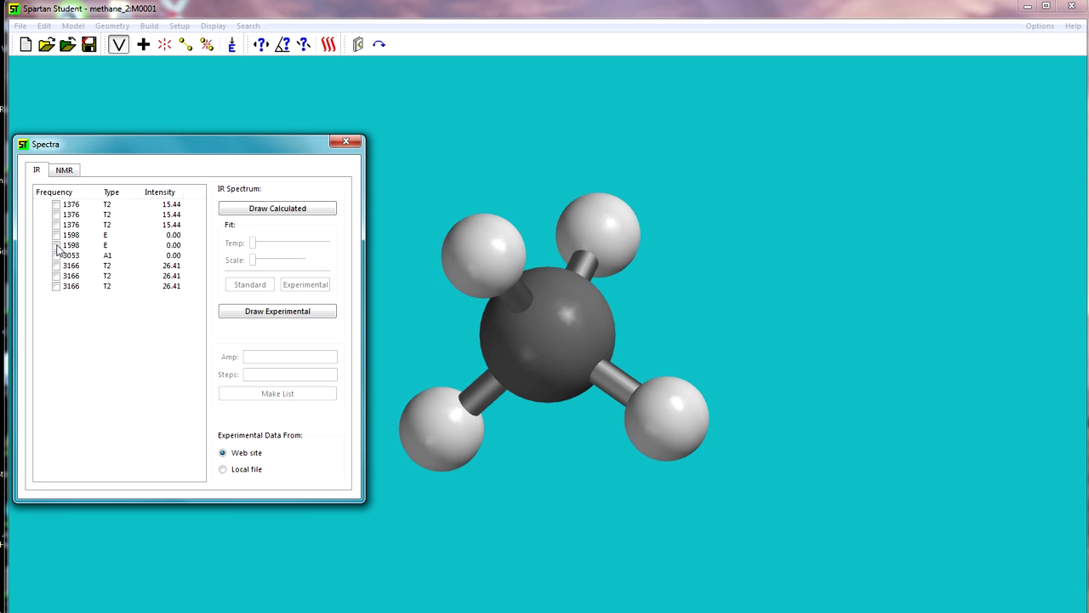
pyautogui.moveTo(29, 245)
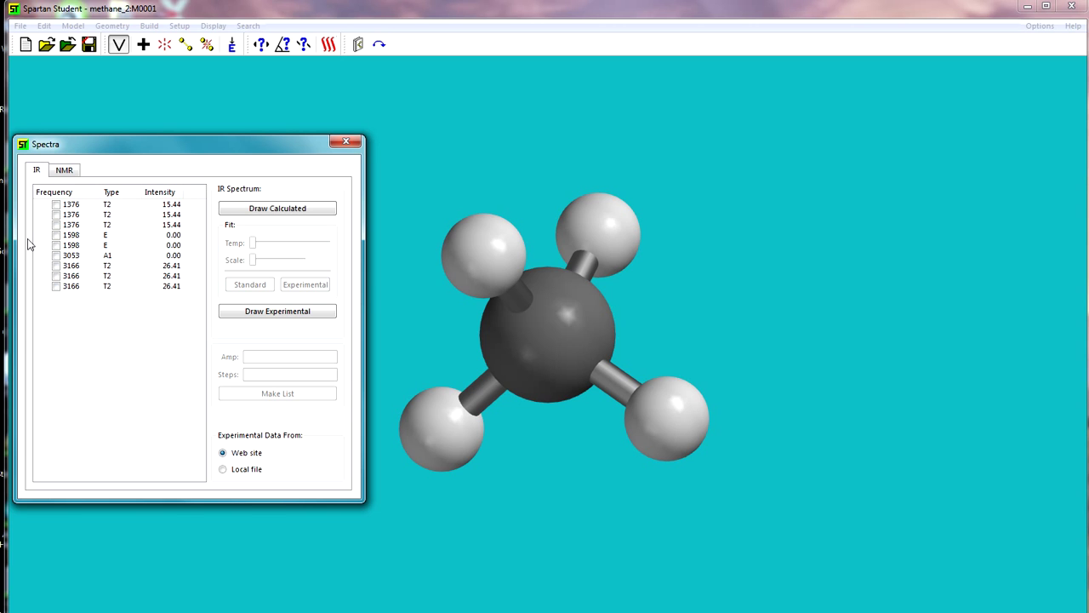
pyautogui.click(56, 245)
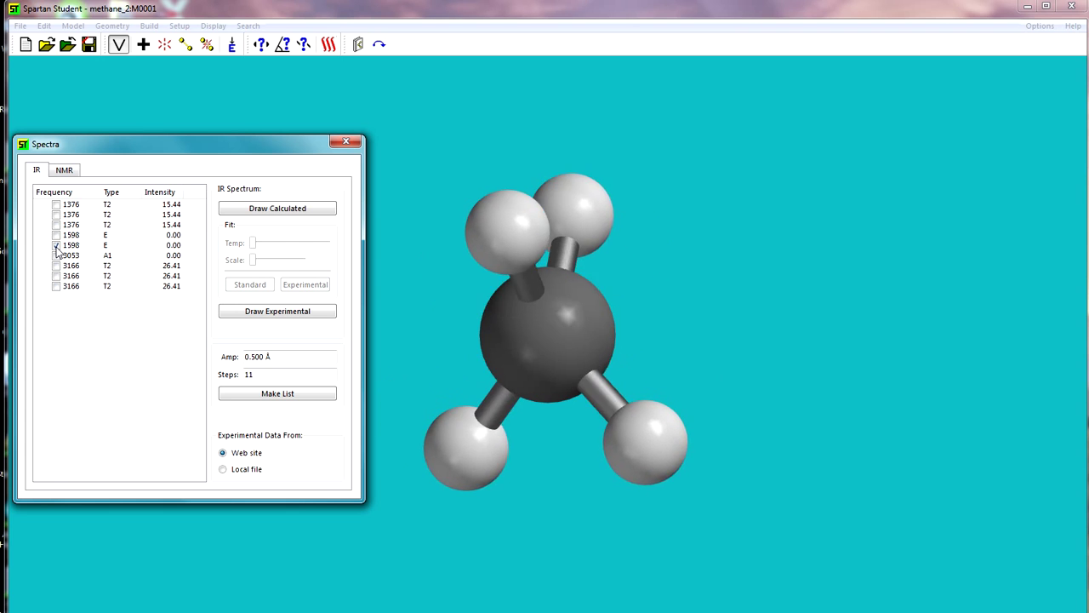
pyautogui.moveTo(553, 332); pyautogui.dragTo(578, 306)
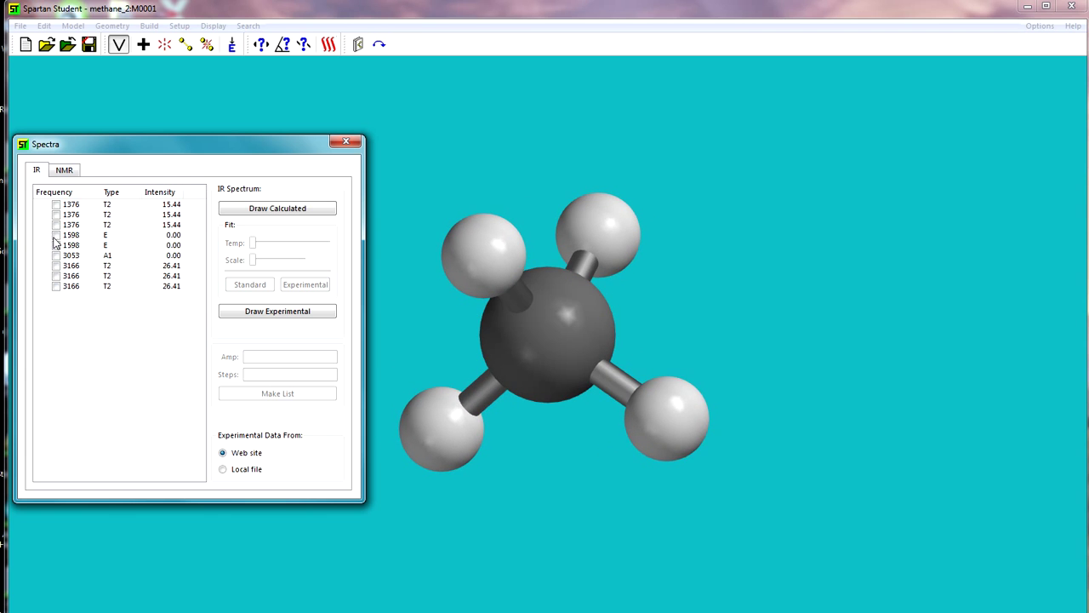
pyautogui.click(56, 235)
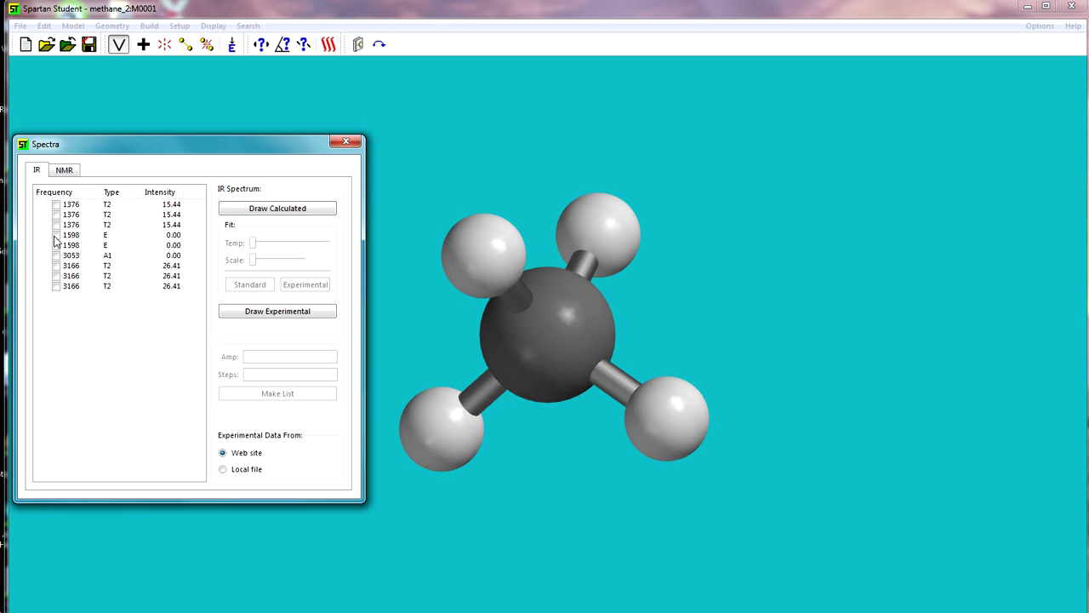
pyautogui.moveTo(58, 234)
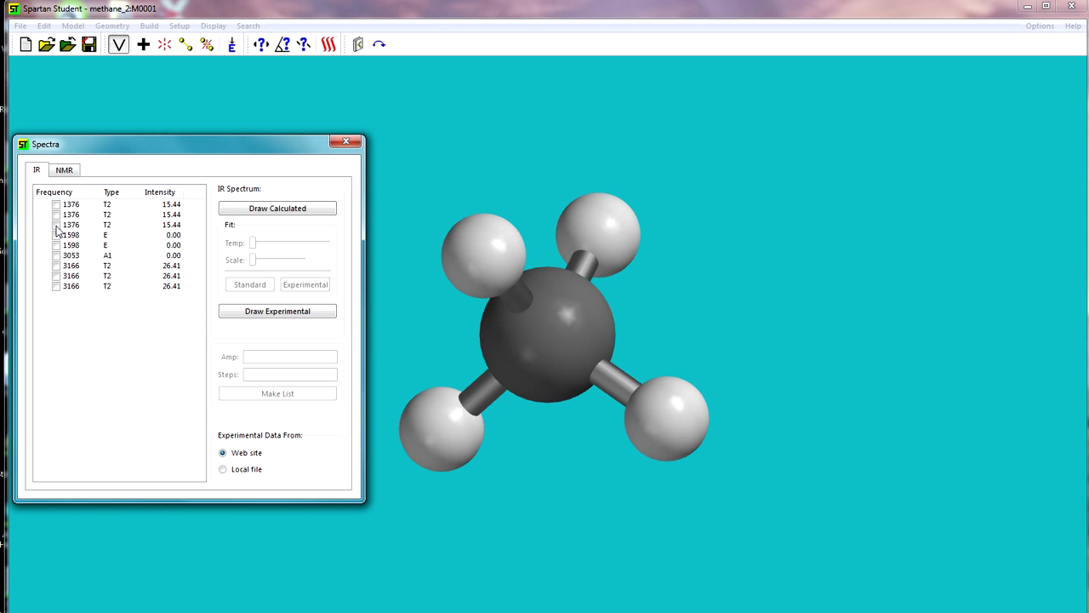
pyautogui.click(56, 224)
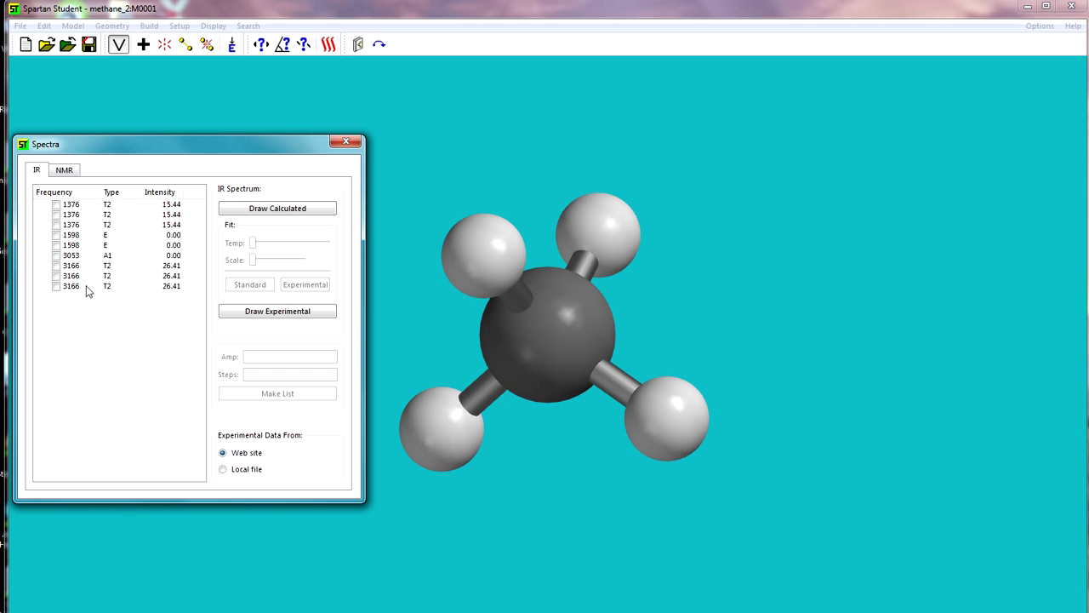
pyautogui.moveTo(210, 315)
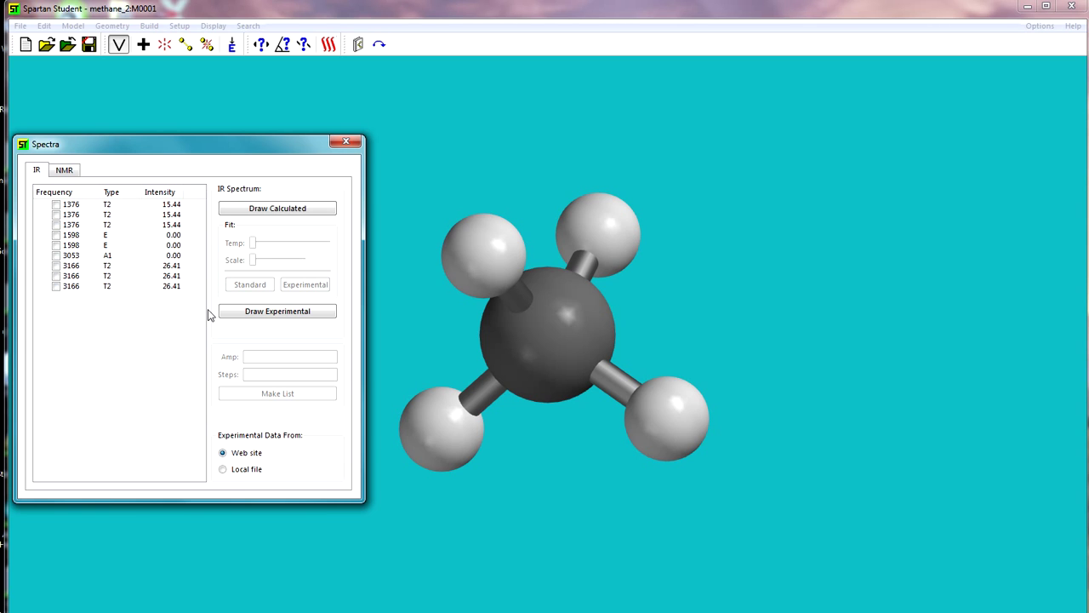
# Step: Draw the calculated IR spectrum over methane and close the Spectra dialog
pyautogui.click(277, 208)
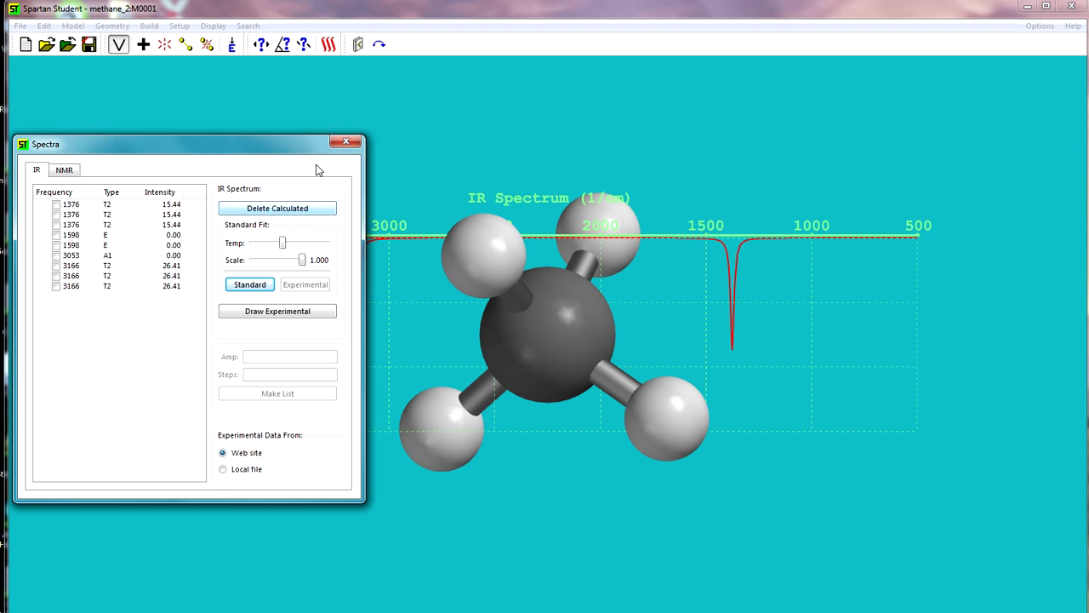
pyautogui.click(346, 141)
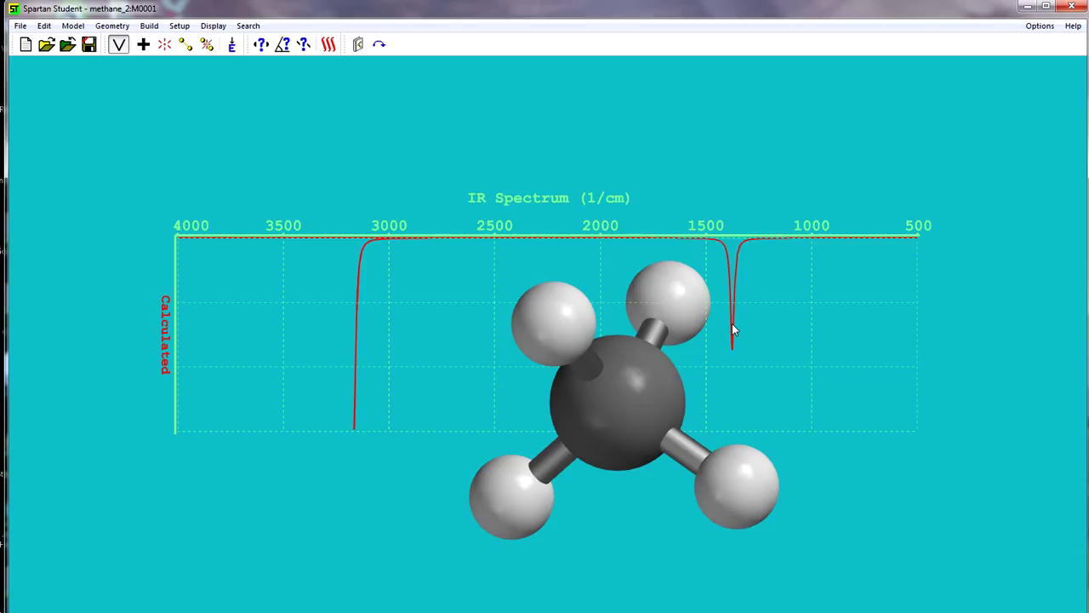
pyautogui.moveTo(783, 324)
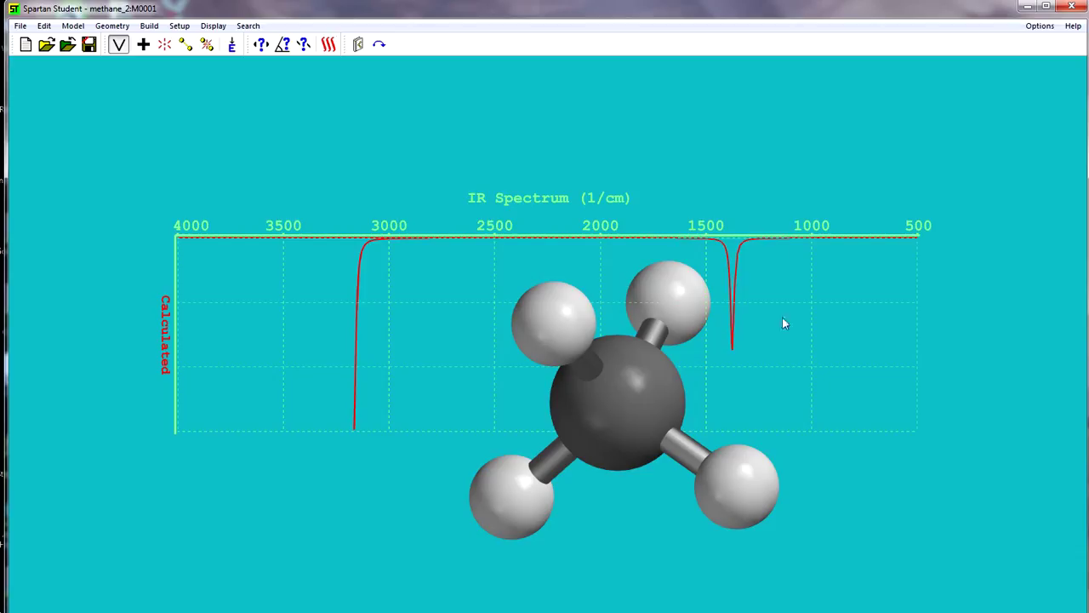
pyautogui.moveTo(370, 315)
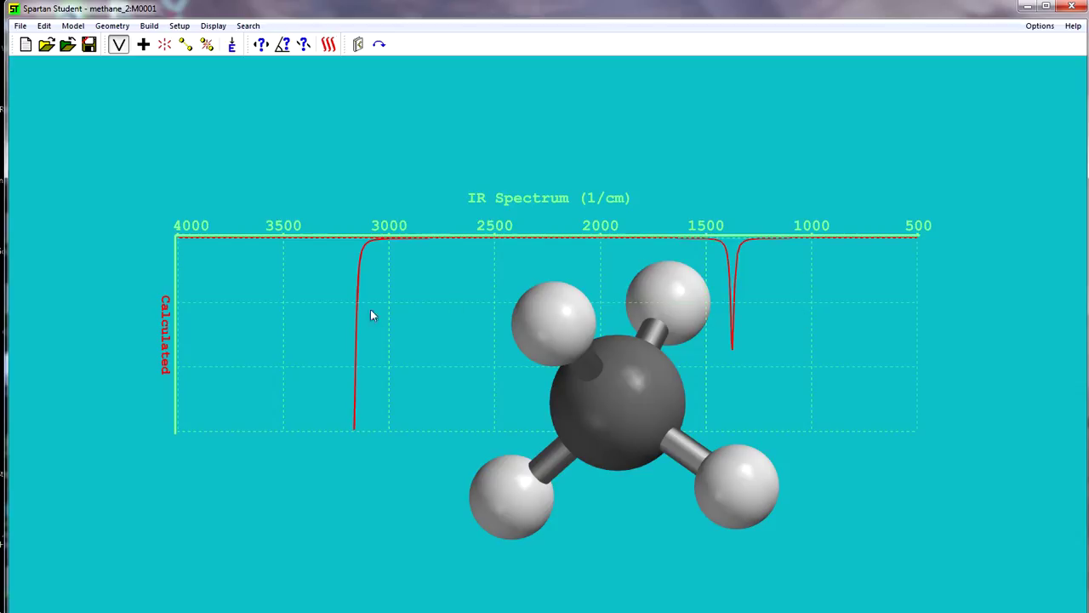
pyautogui.moveTo(404, 306)
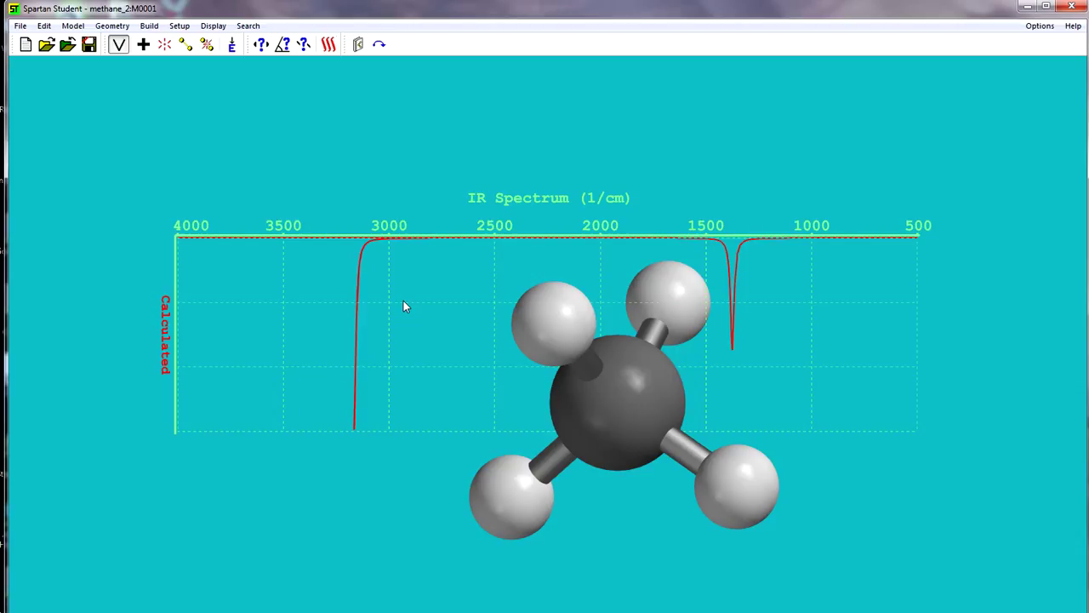
pyautogui.moveTo(857, 345)
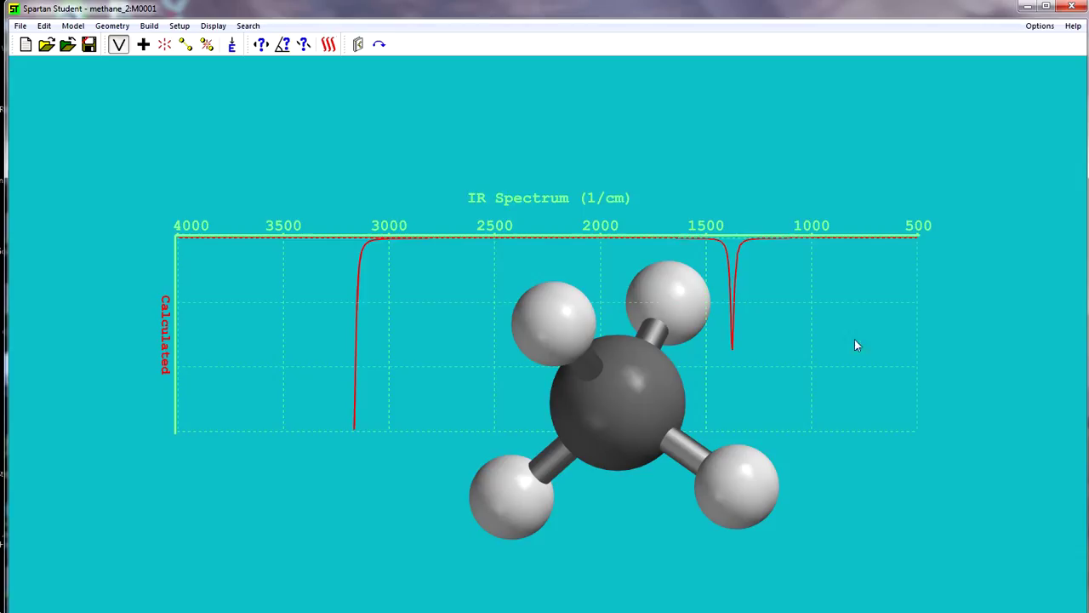
pyautogui.moveTo(521, 169)
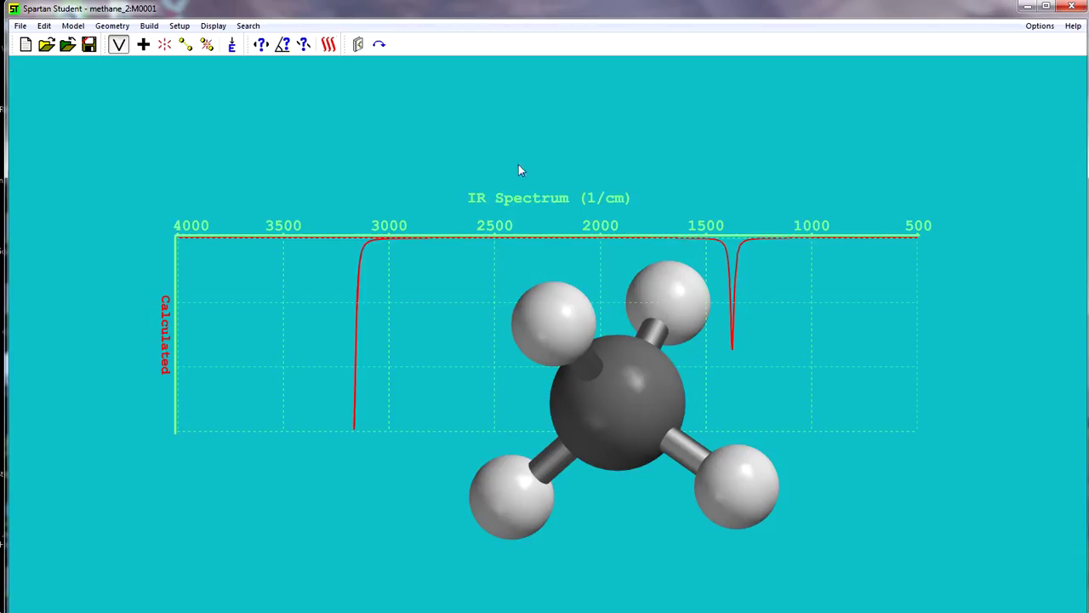
pyautogui.moveTo(770, 302)
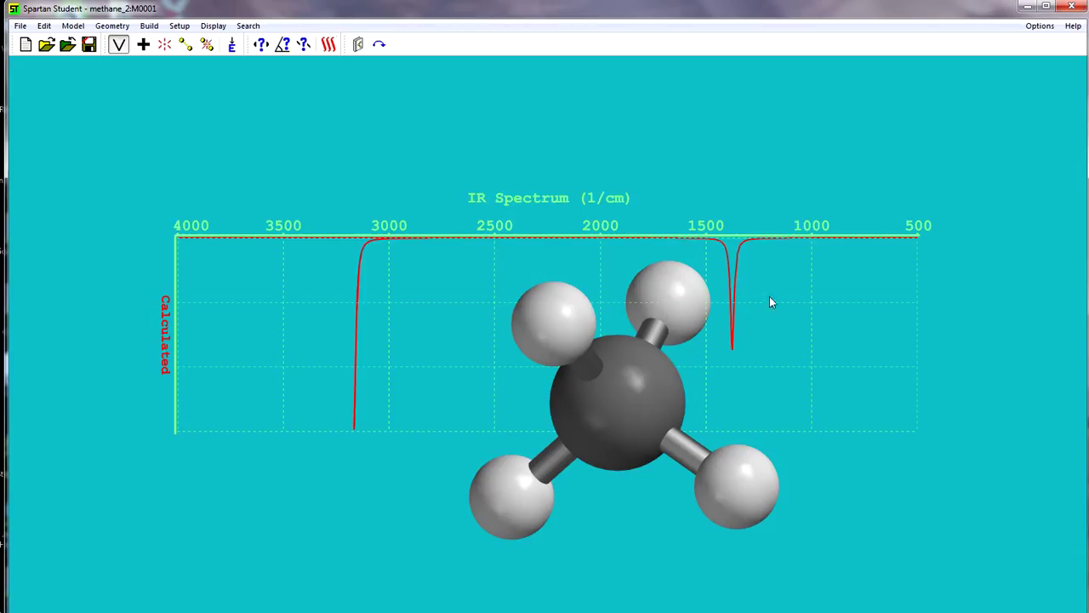
pyautogui.moveTo(728, 349)
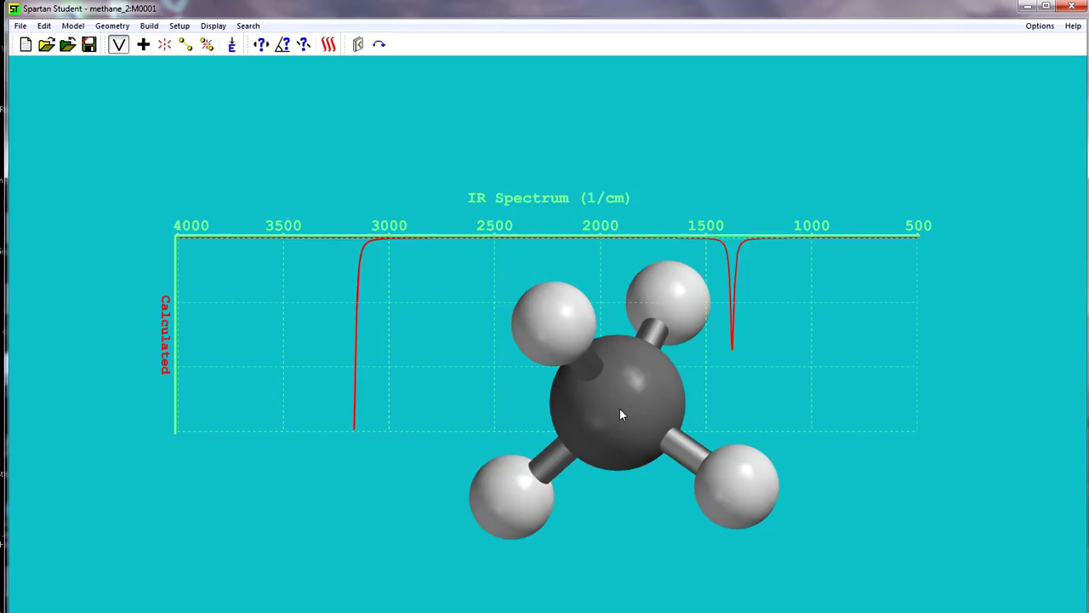
pyautogui.moveTo(608, 381)
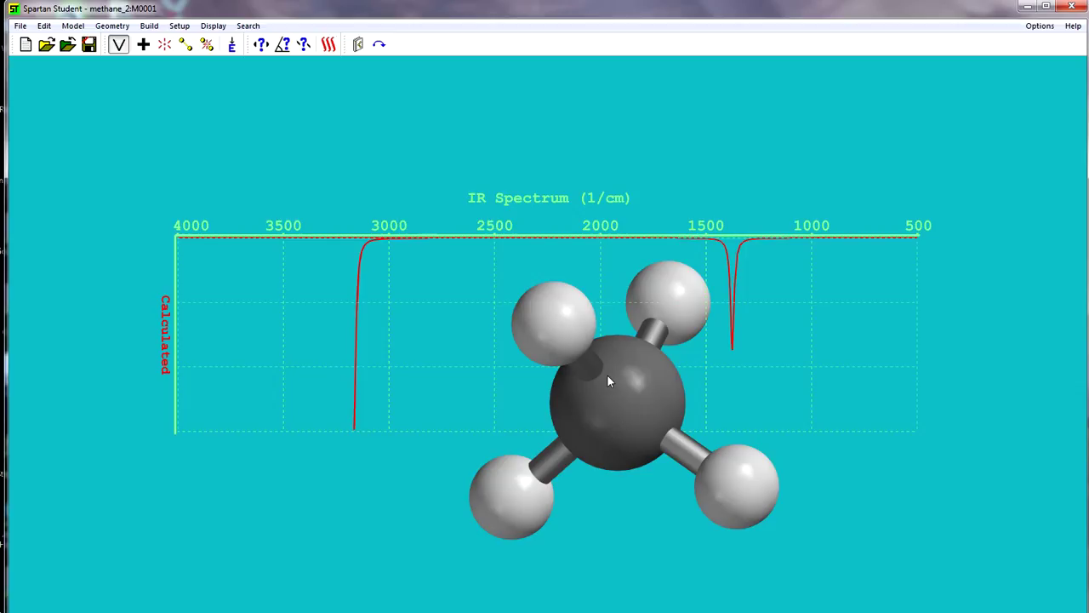
pyautogui.moveTo(609, 400)
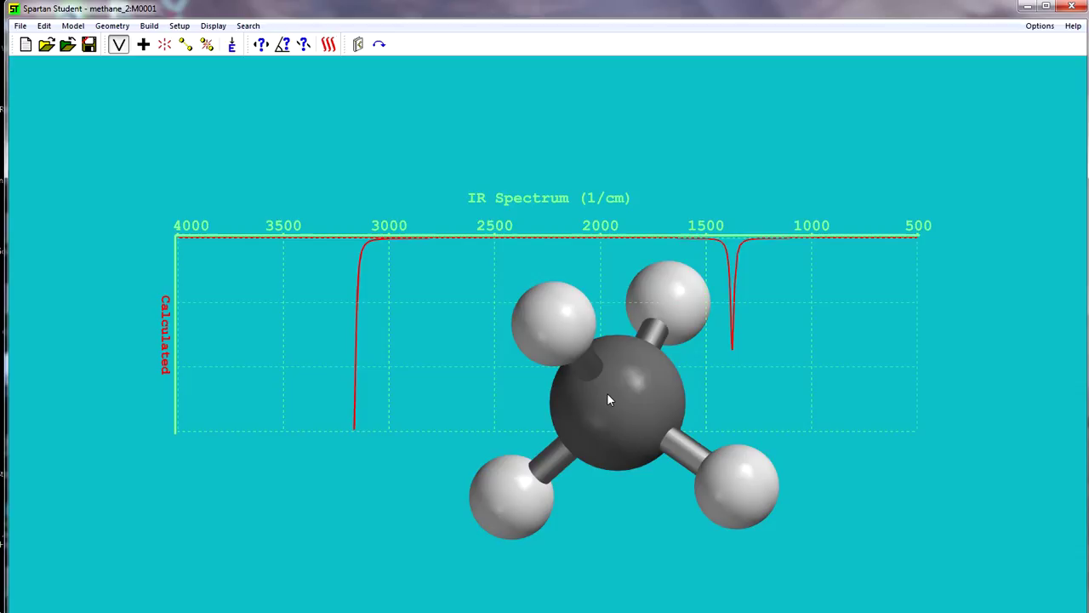
pyautogui.moveTo(587, 412)
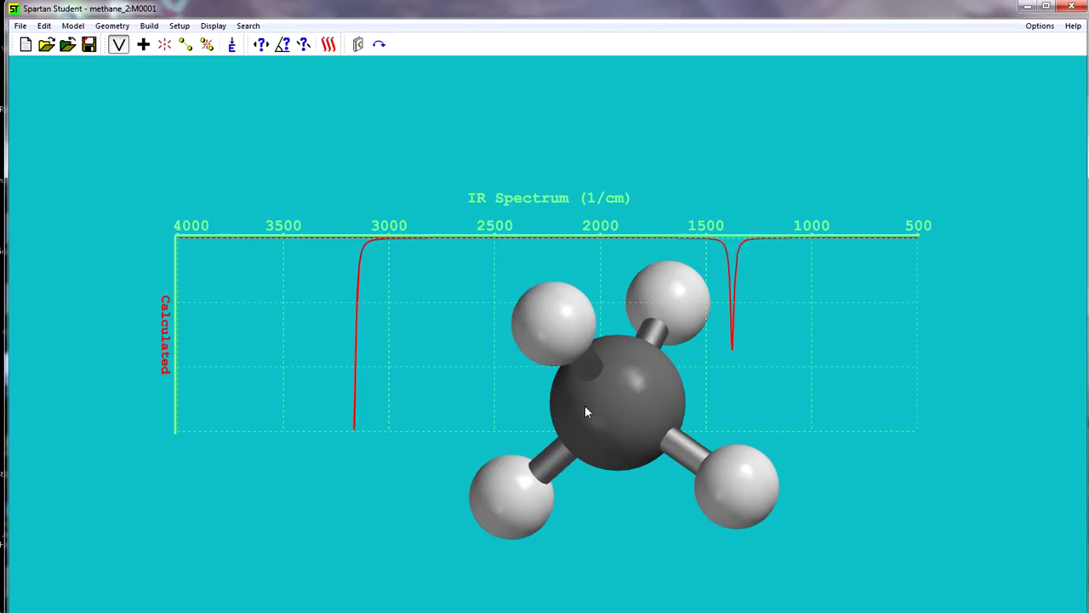
pyautogui.moveTo(477, 406)
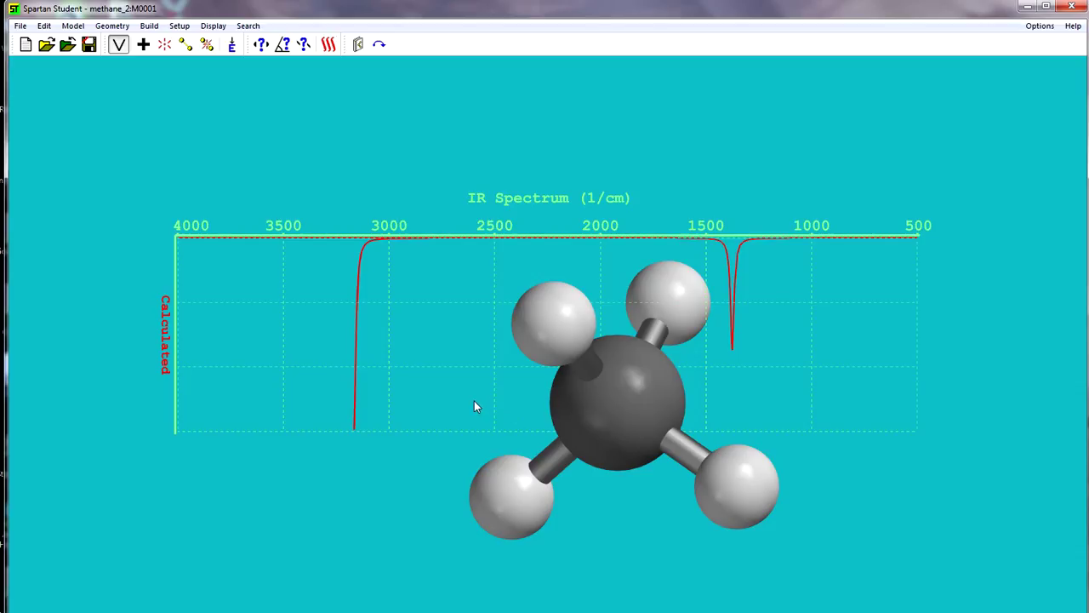